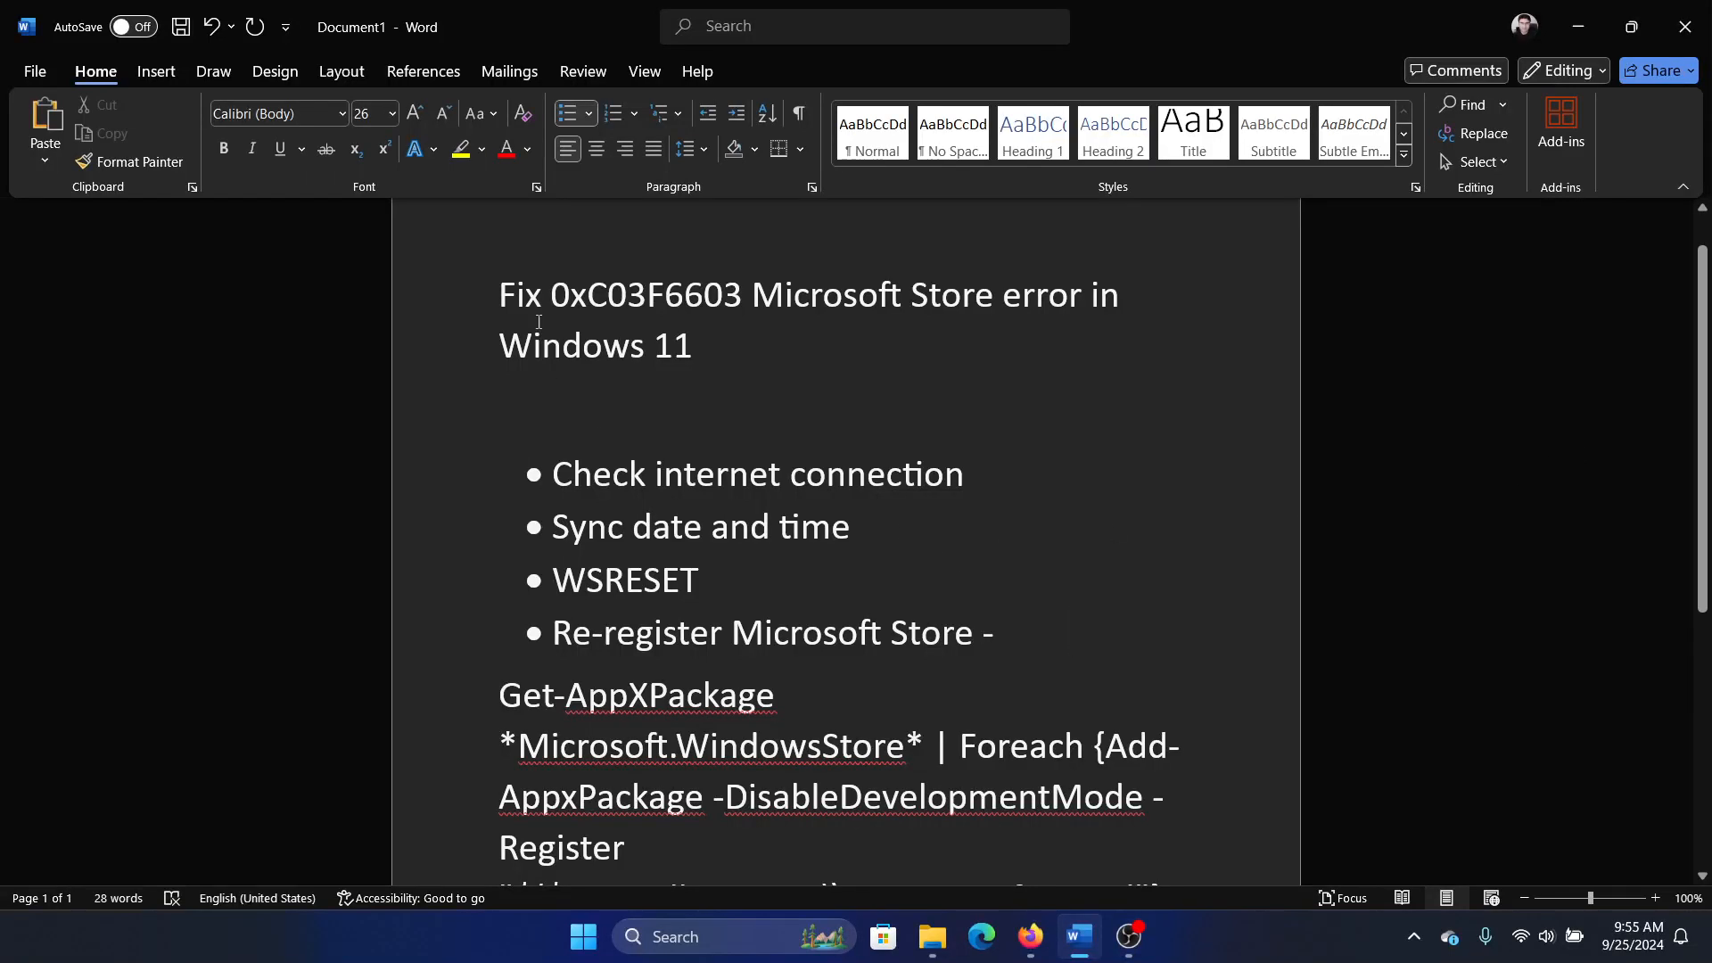
{"action": "mouse_move", "coordinate": [642, 296]}
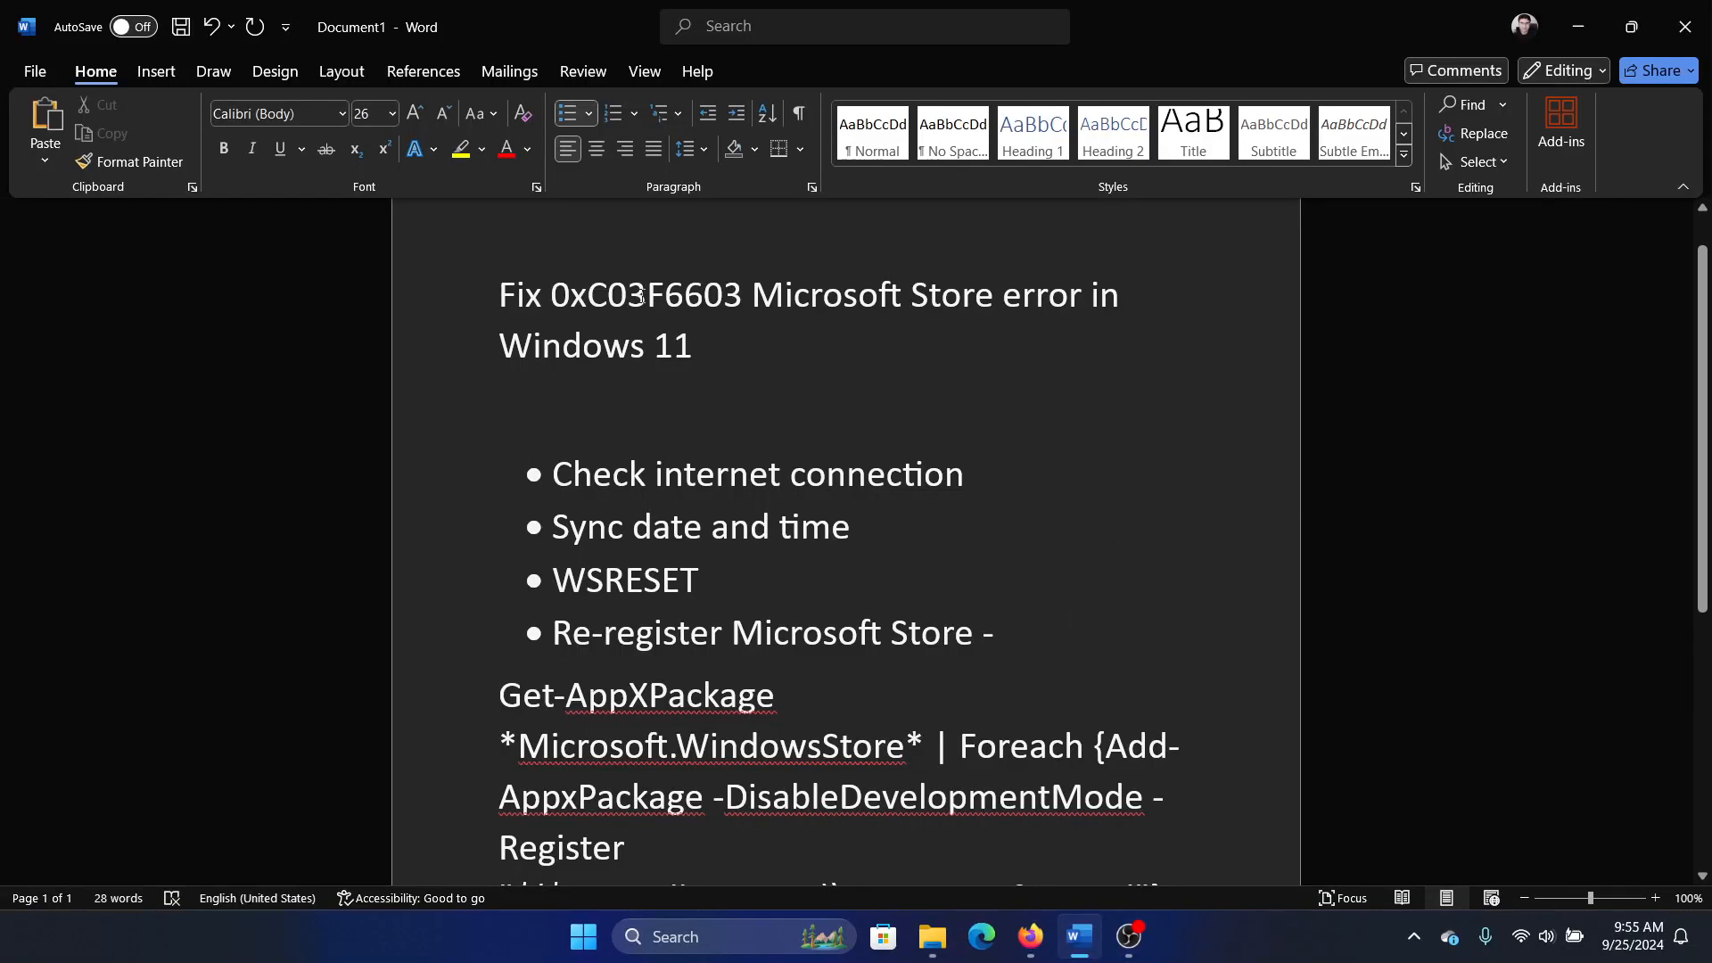
Check connection speed at fast.com (~180 Mbps), return to the notes and bring up the Start quick-link menu.
{"action": "left_click", "coordinate": [1071, 631]}
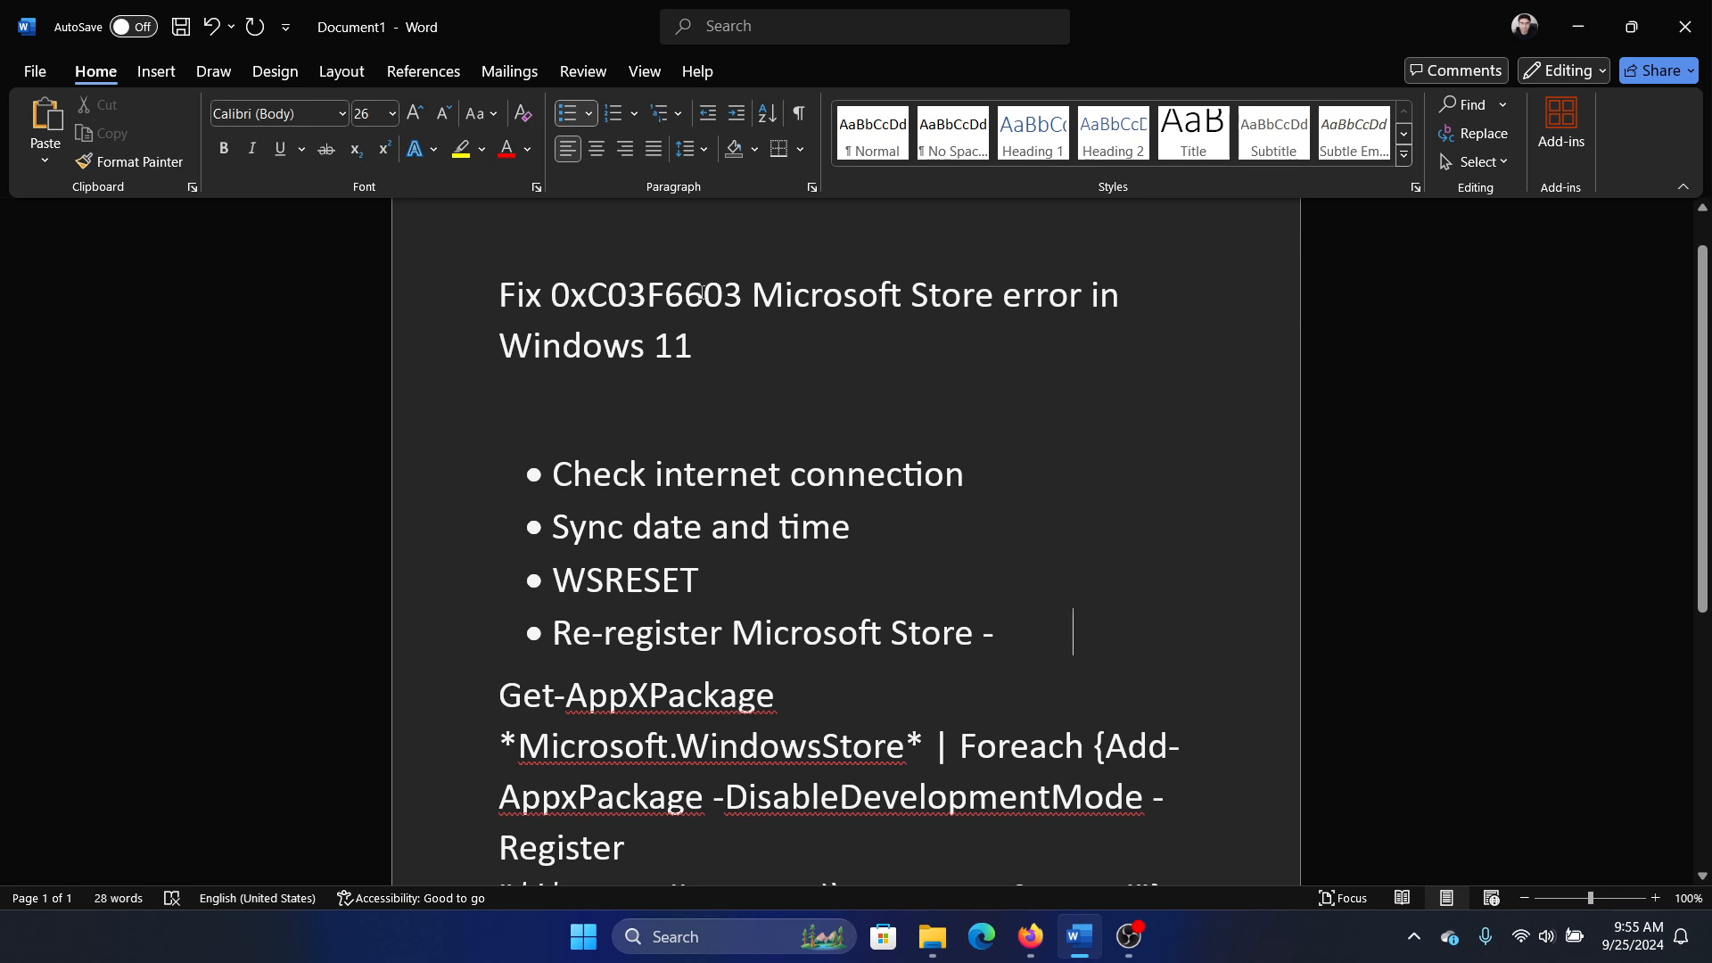
{"action": "mouse_move", "coordinate": [252, 374]}
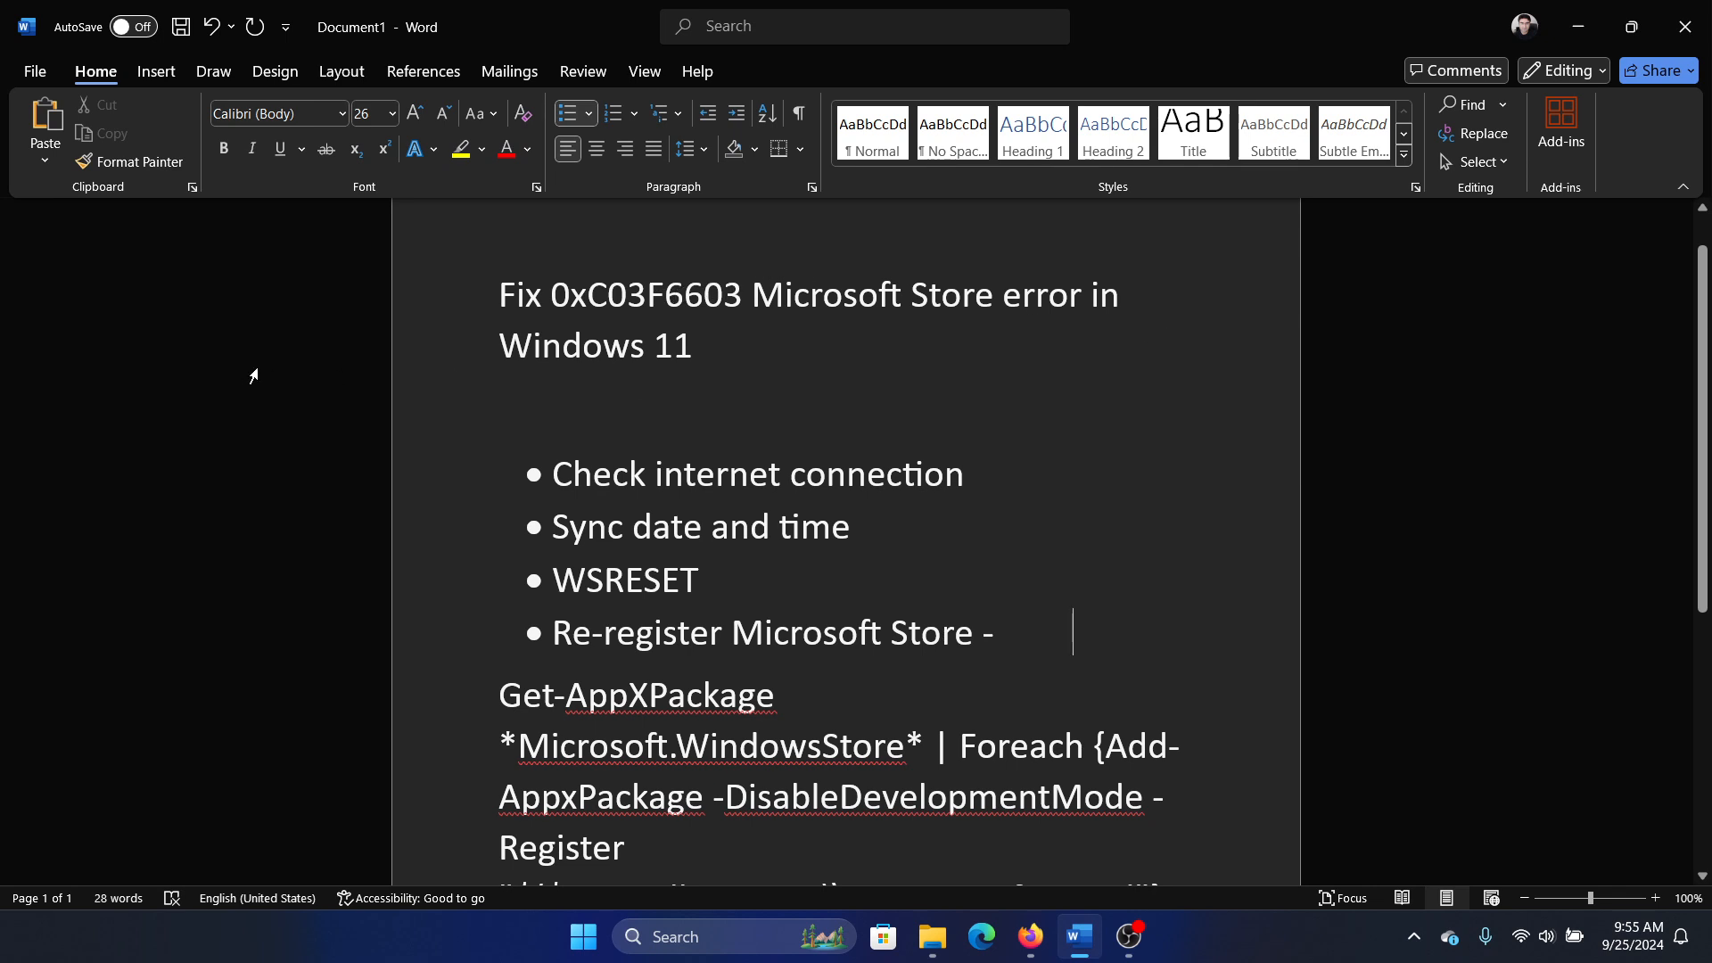
{"action": "mouse_move", "coordinate": [1314, 410]}
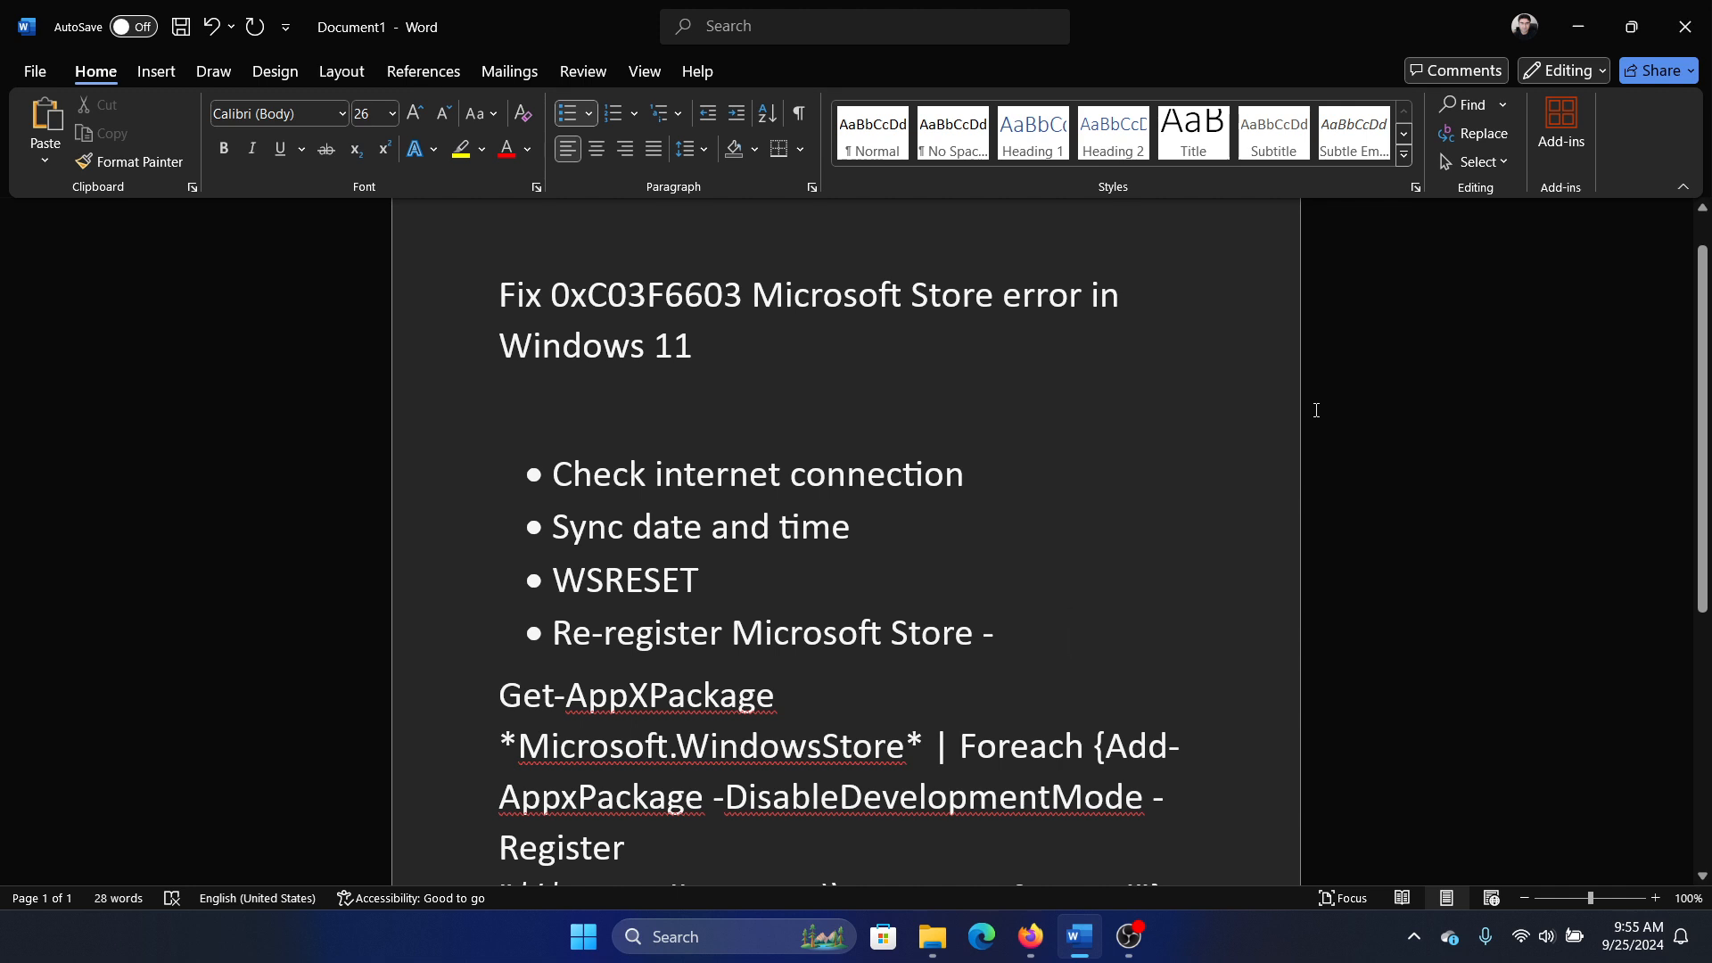
{"action": "mouse_move", "coordinate": [573, 491]}
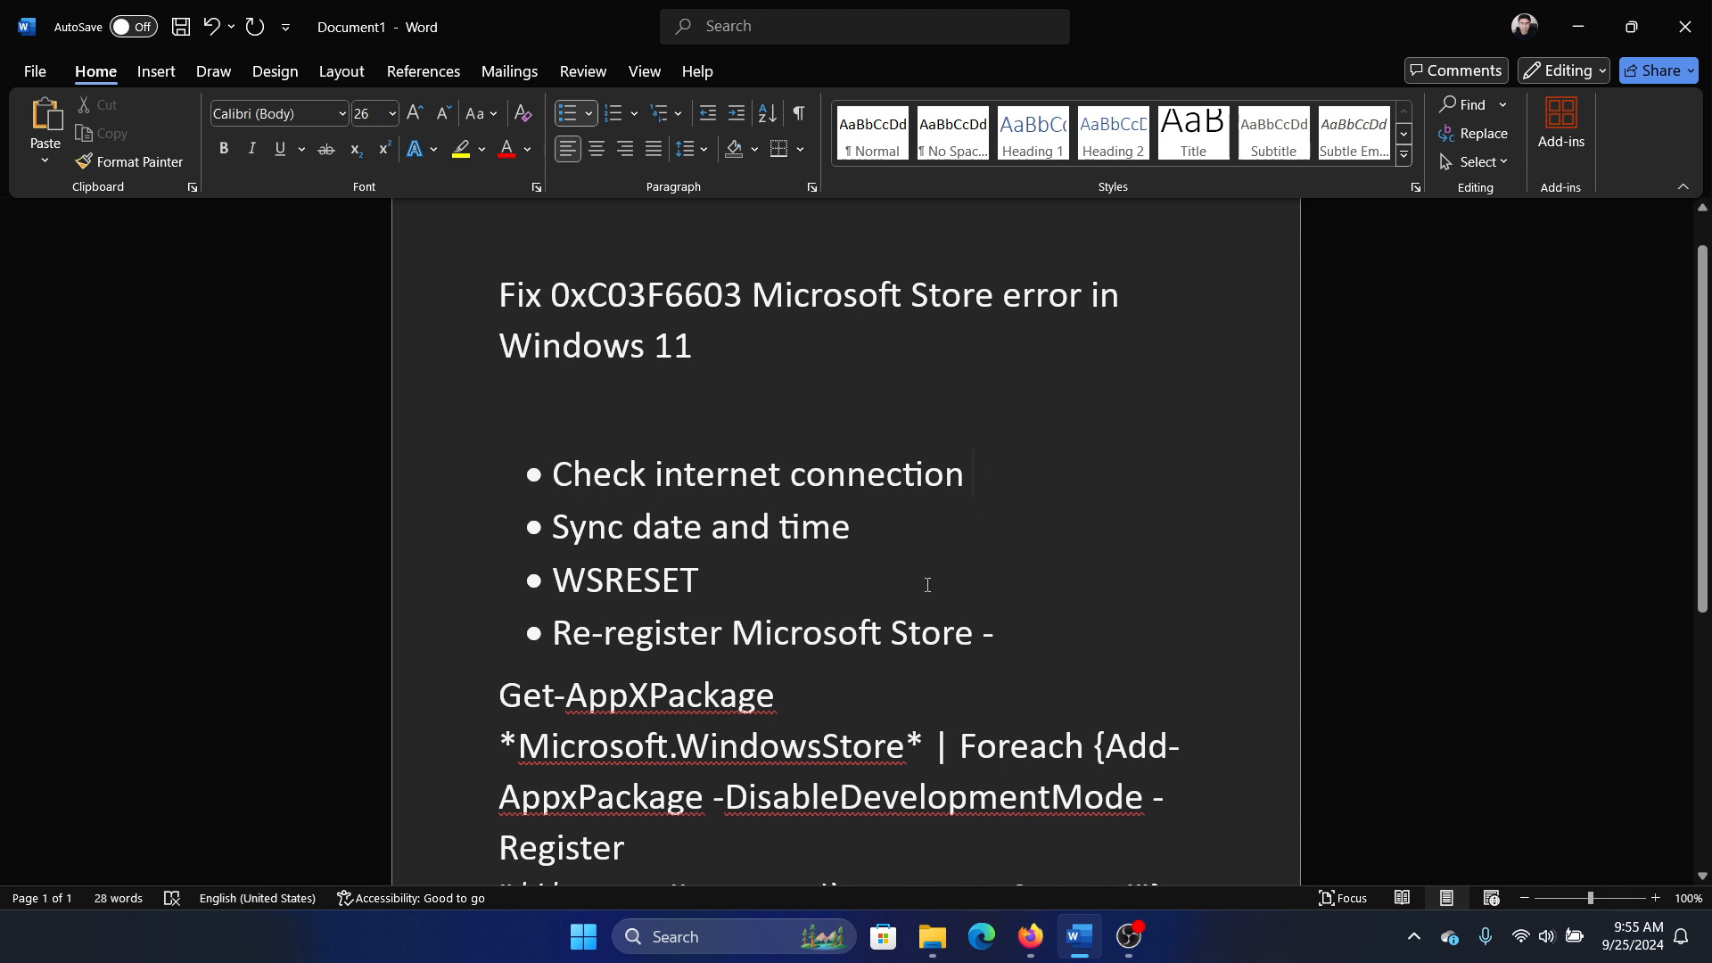
{"action": "left_click", "coordinate": [980, 943]}
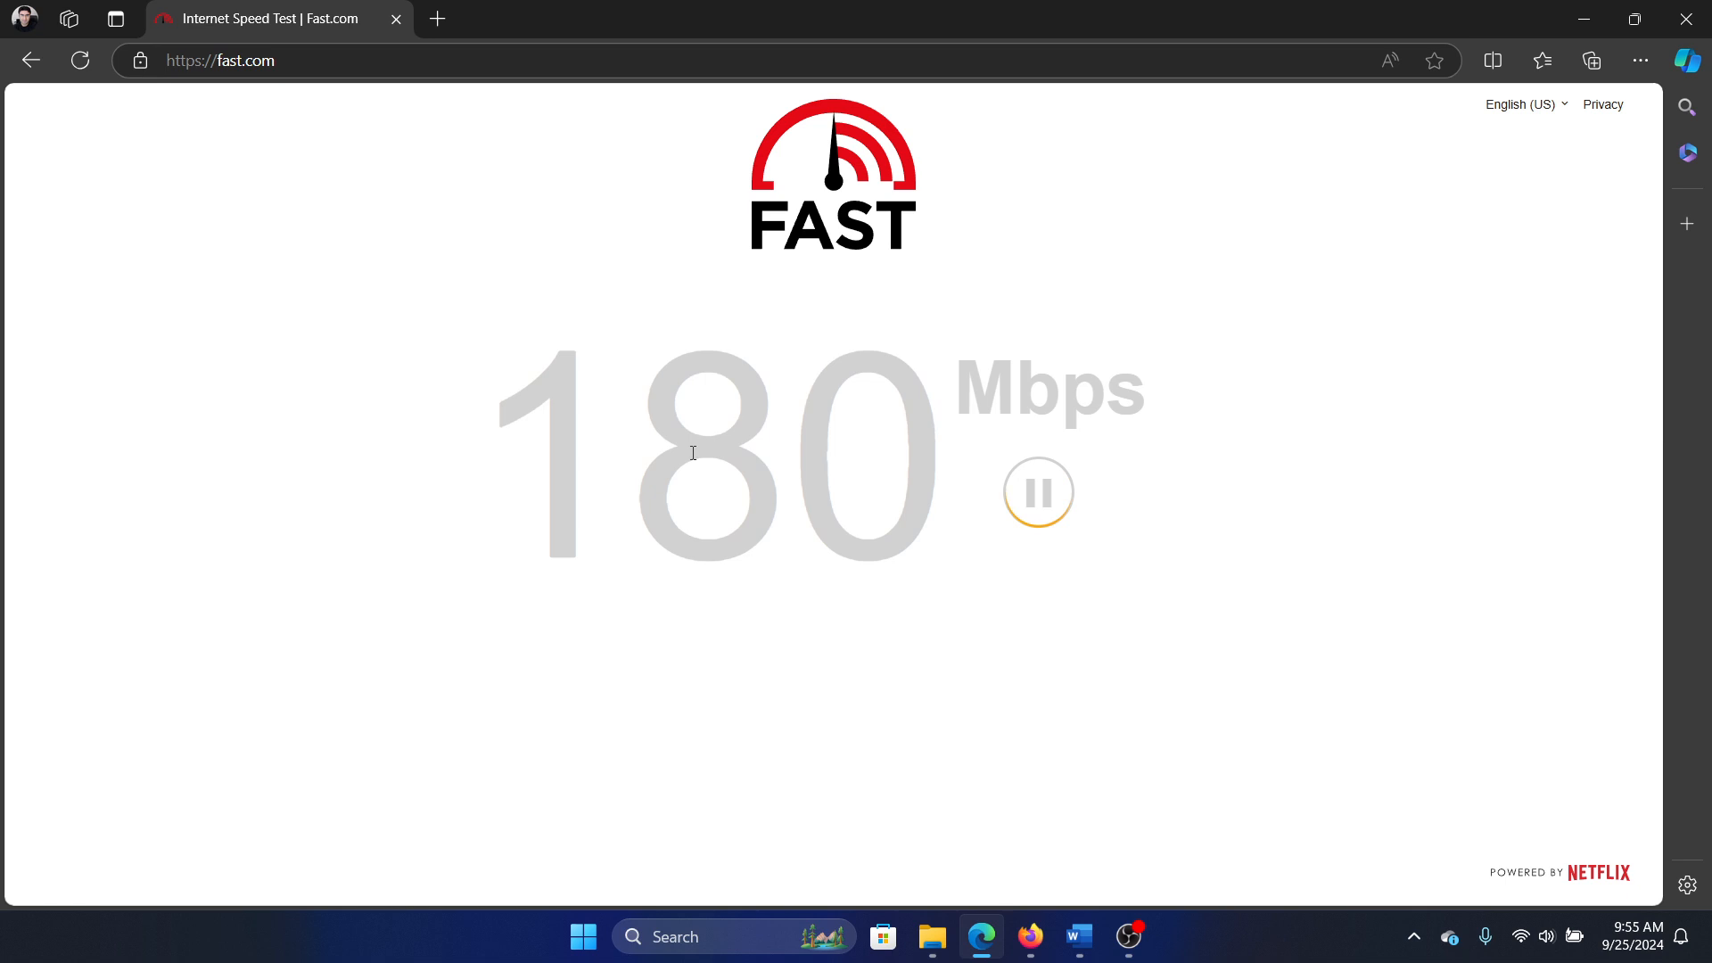
{"action": "left_click", "coordinate": [1075, 936]}
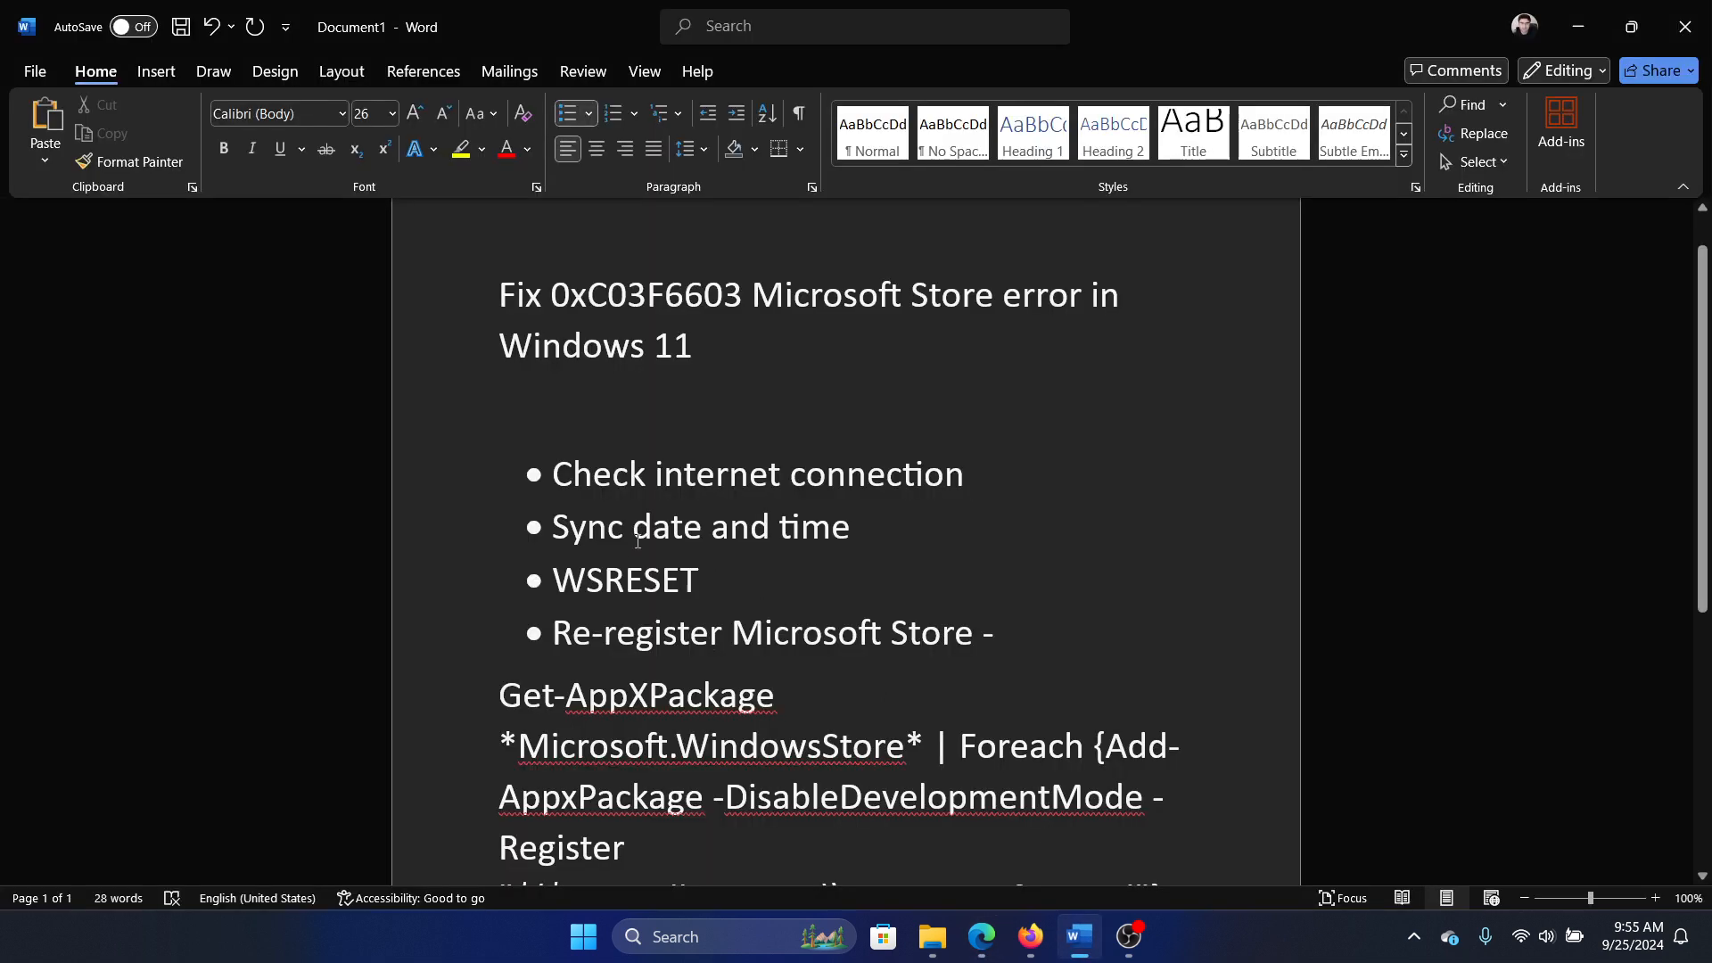
{"action": "left_click", "coordinate": [859, 526]}
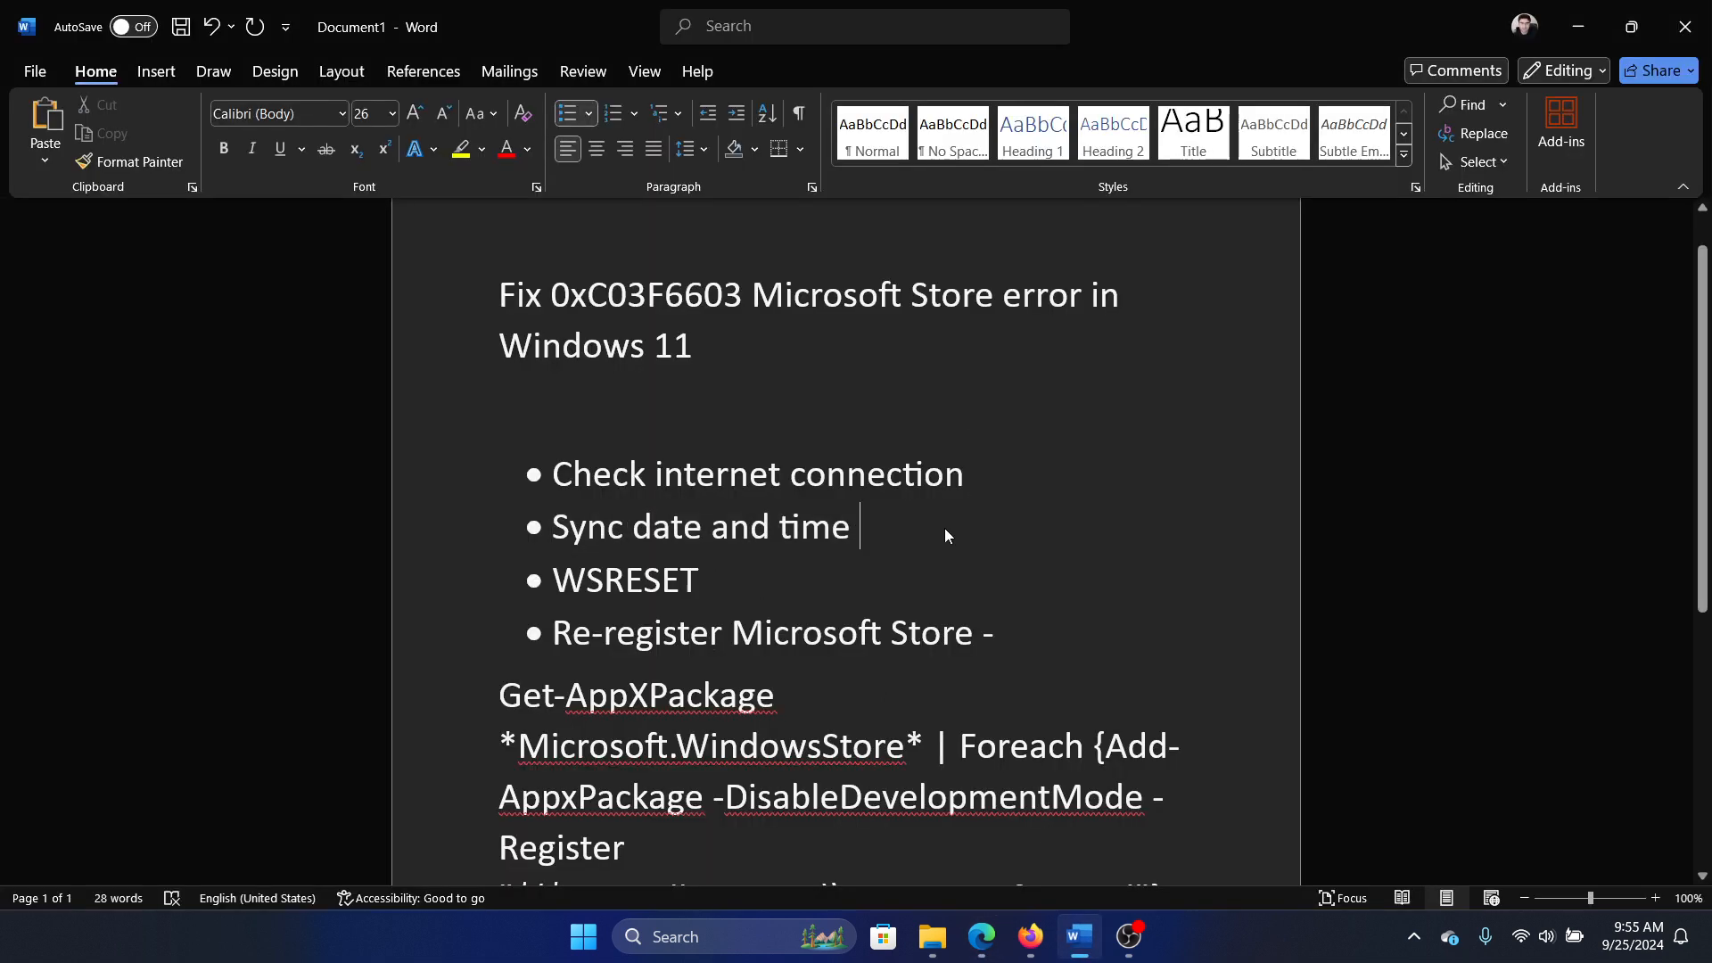
{"action": "right_click", "coordinate": [582, 936]}
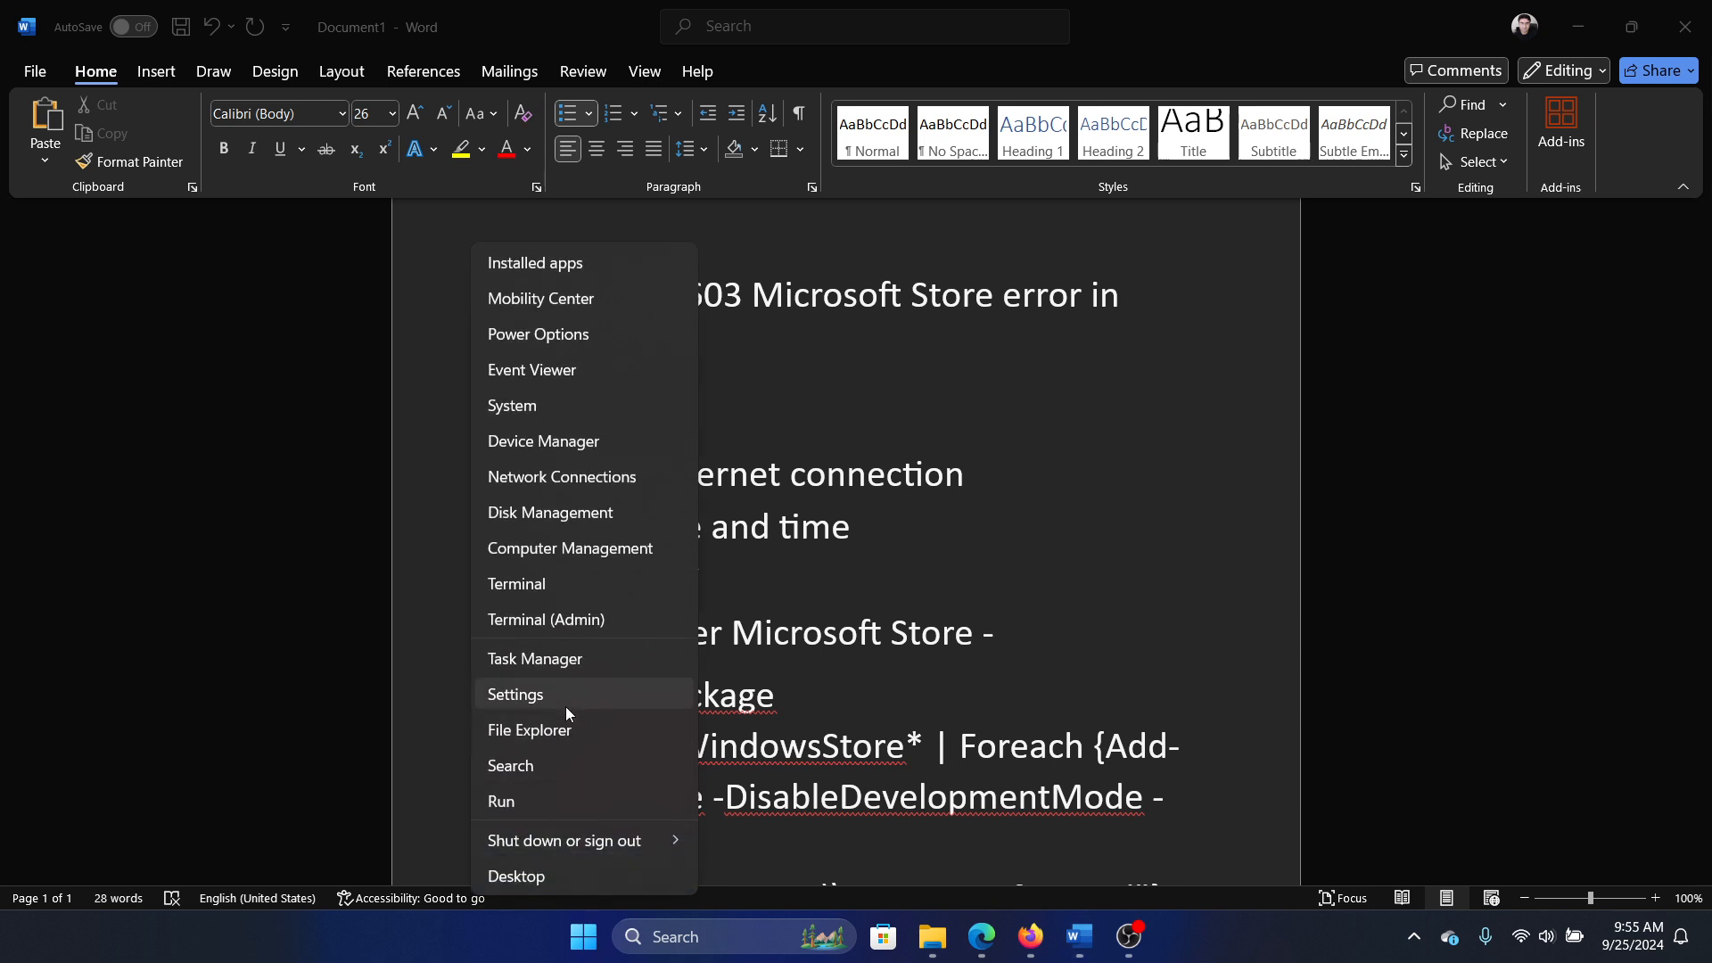
Sync the clock with time.windows.com in Date & time settings, retrying after the first failure.
{"action": "left_click", "coordinate": [513, 694]}
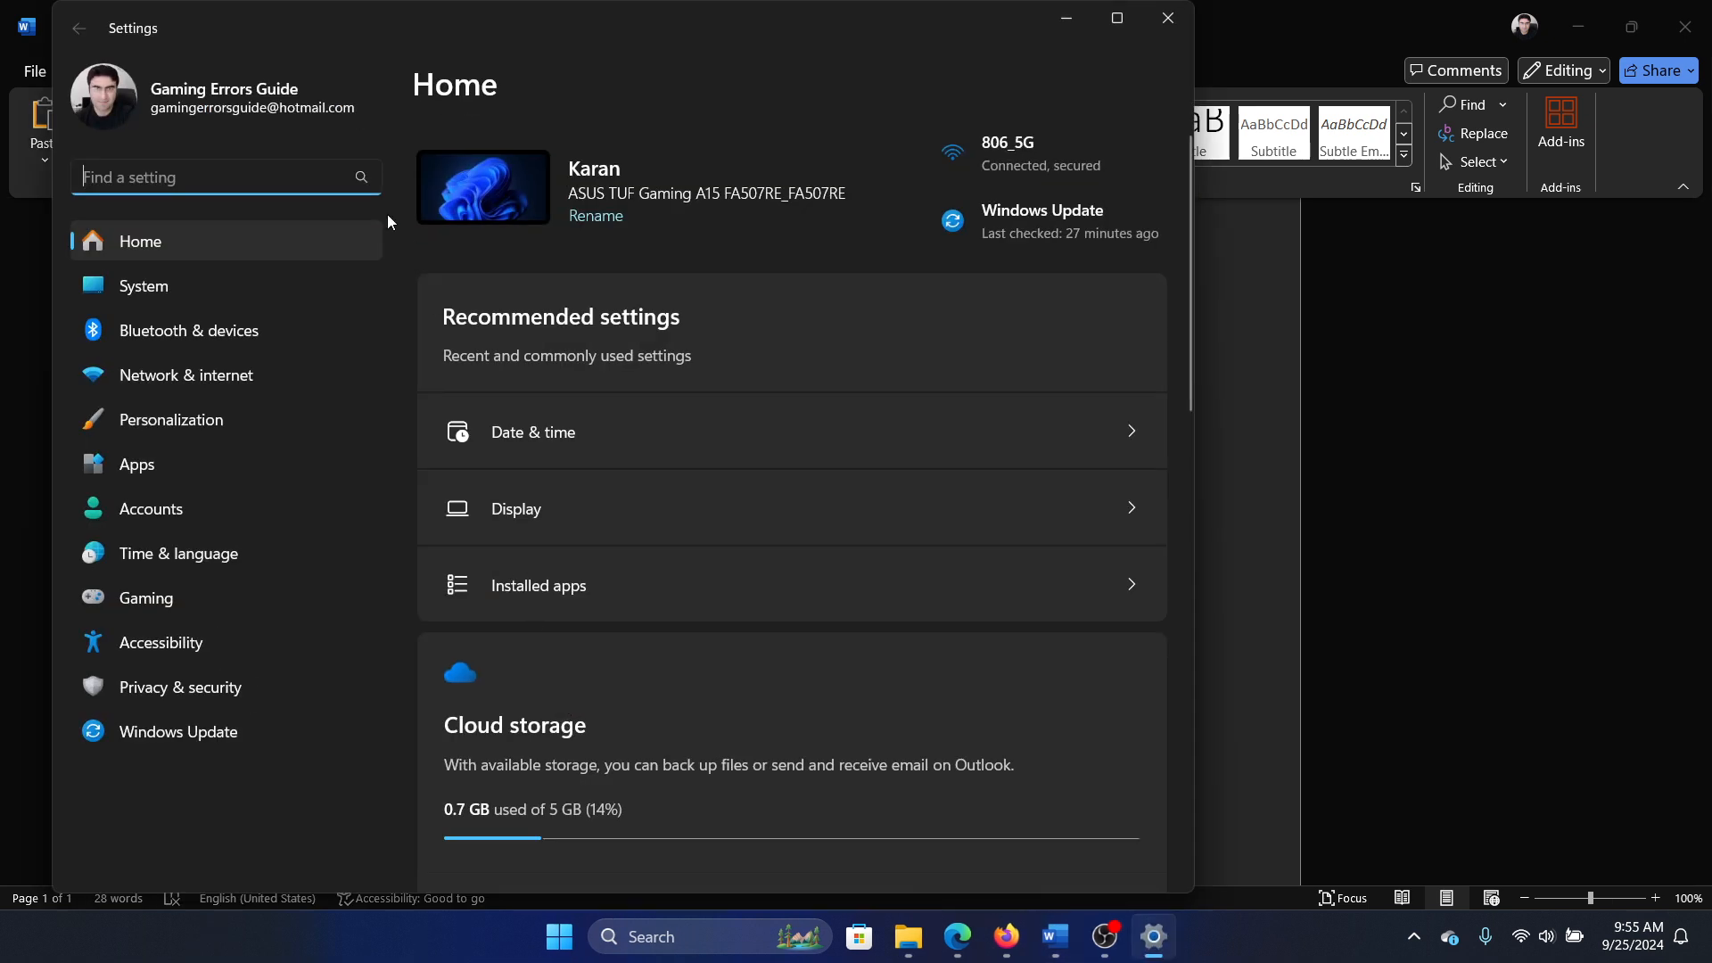
{"action": "mouse_move", "coordinate": [255, 564]}
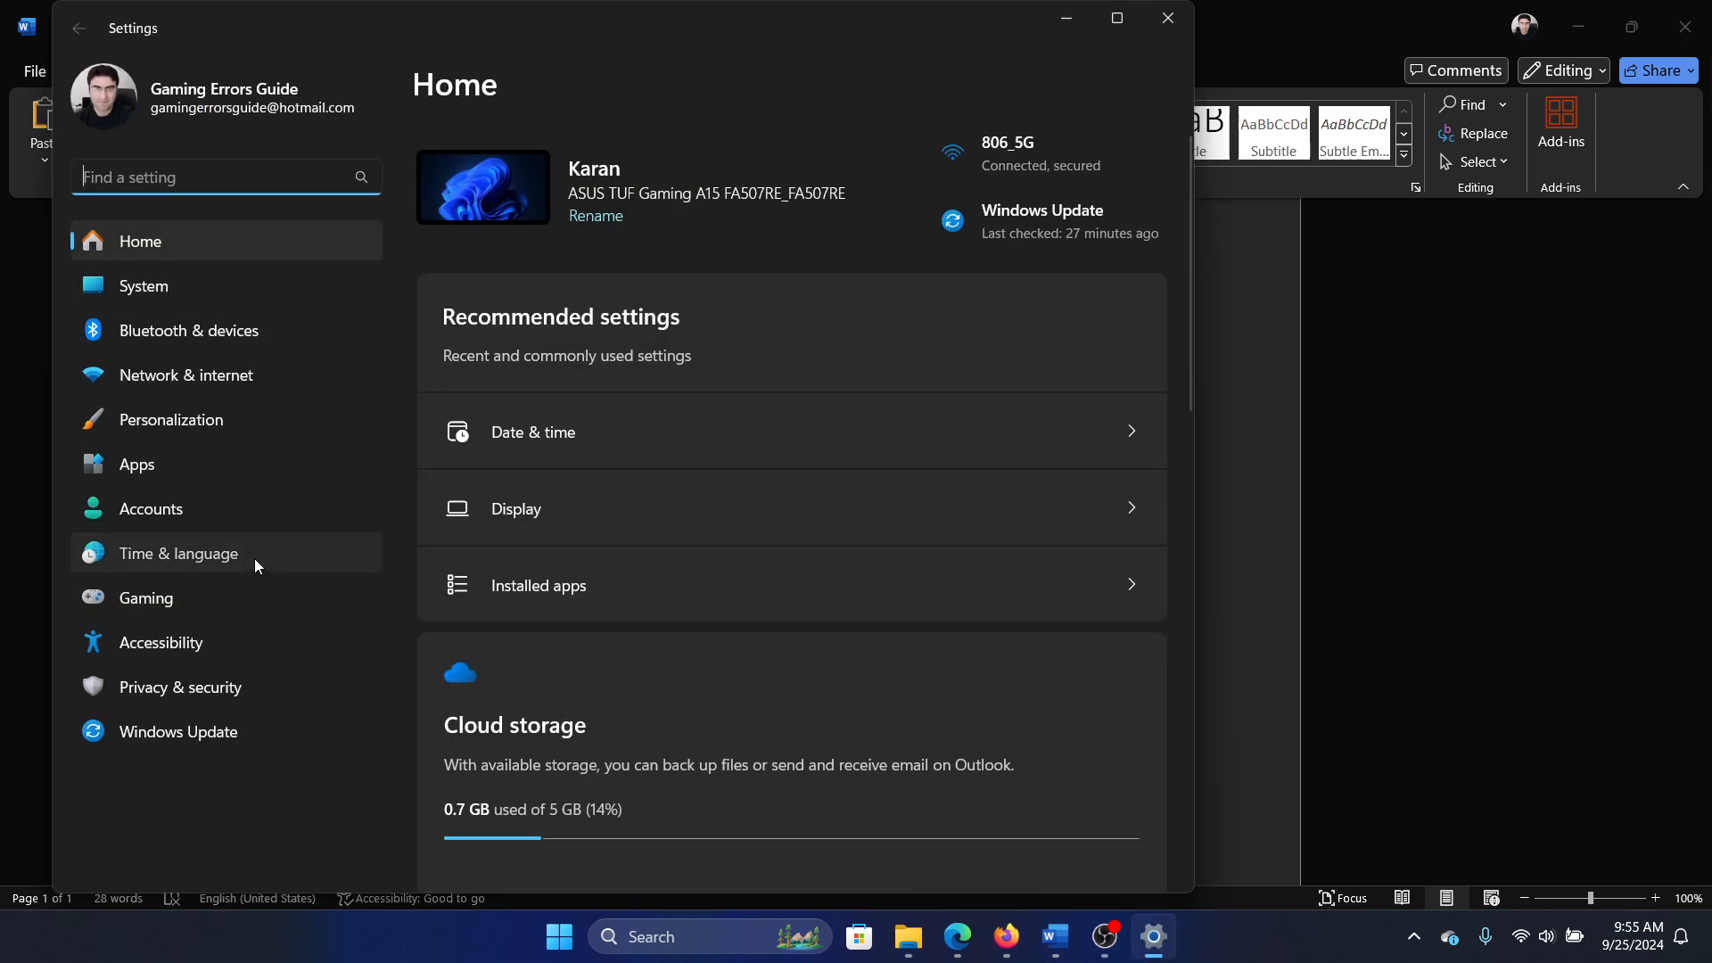
{"action": "left_click", "coordinate": [533, 432]}
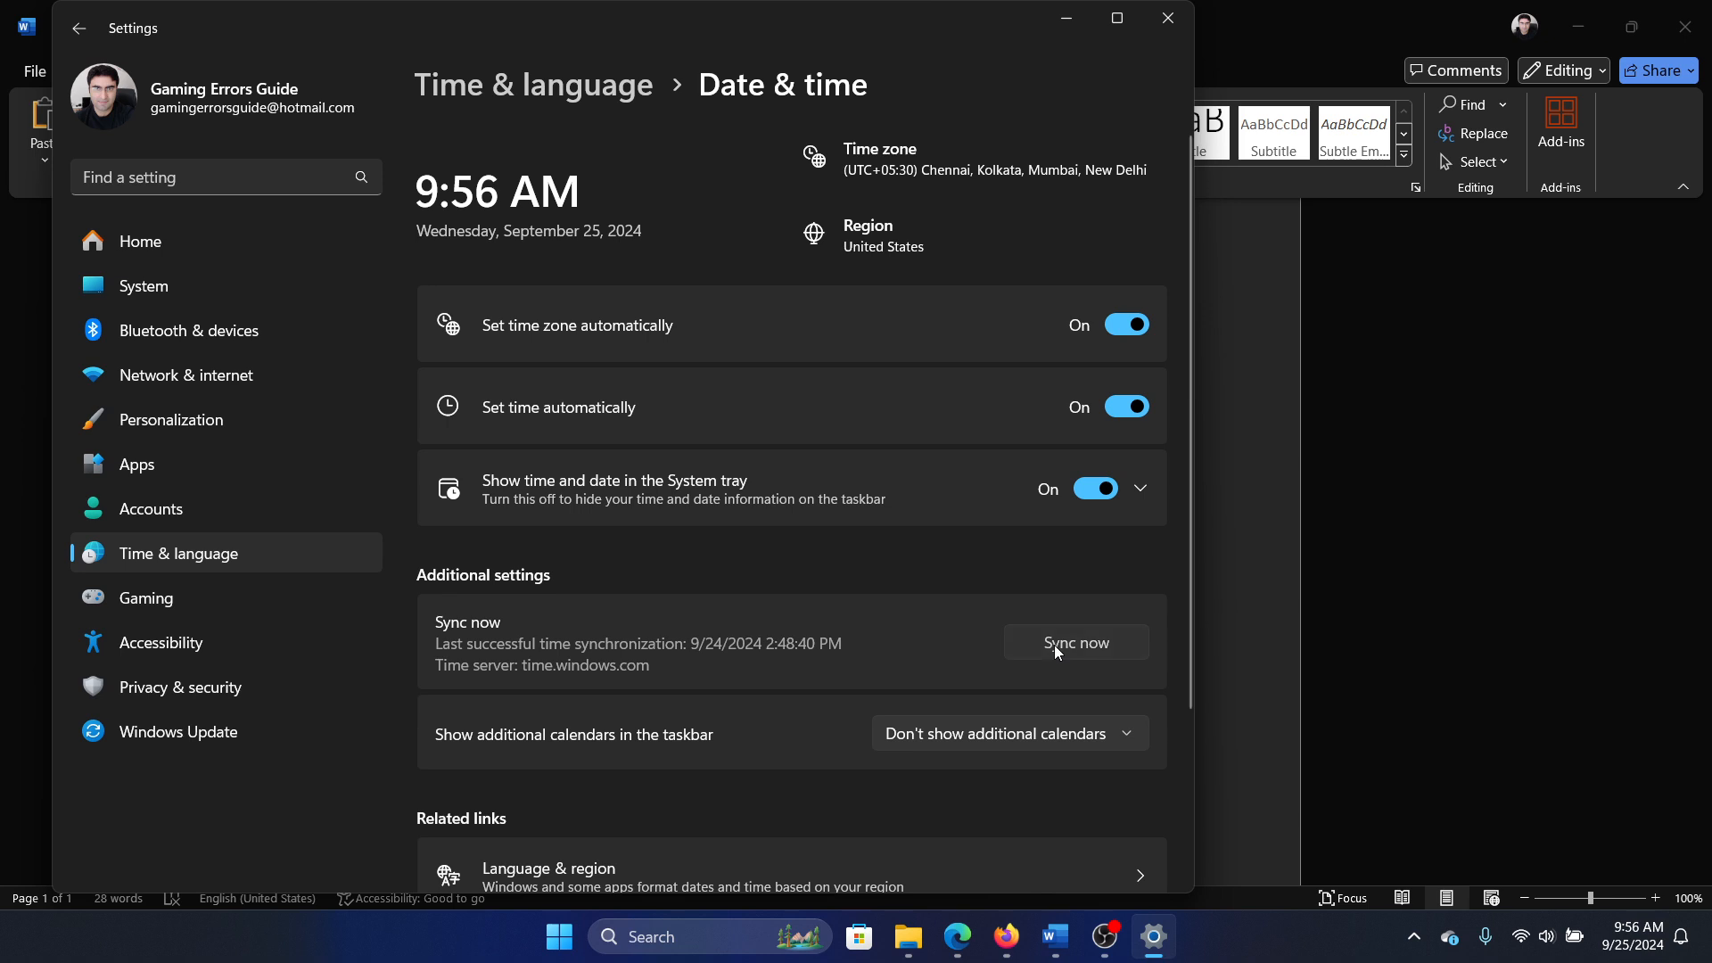
{"action": "left_click", "coordinate": [1073, 642]}
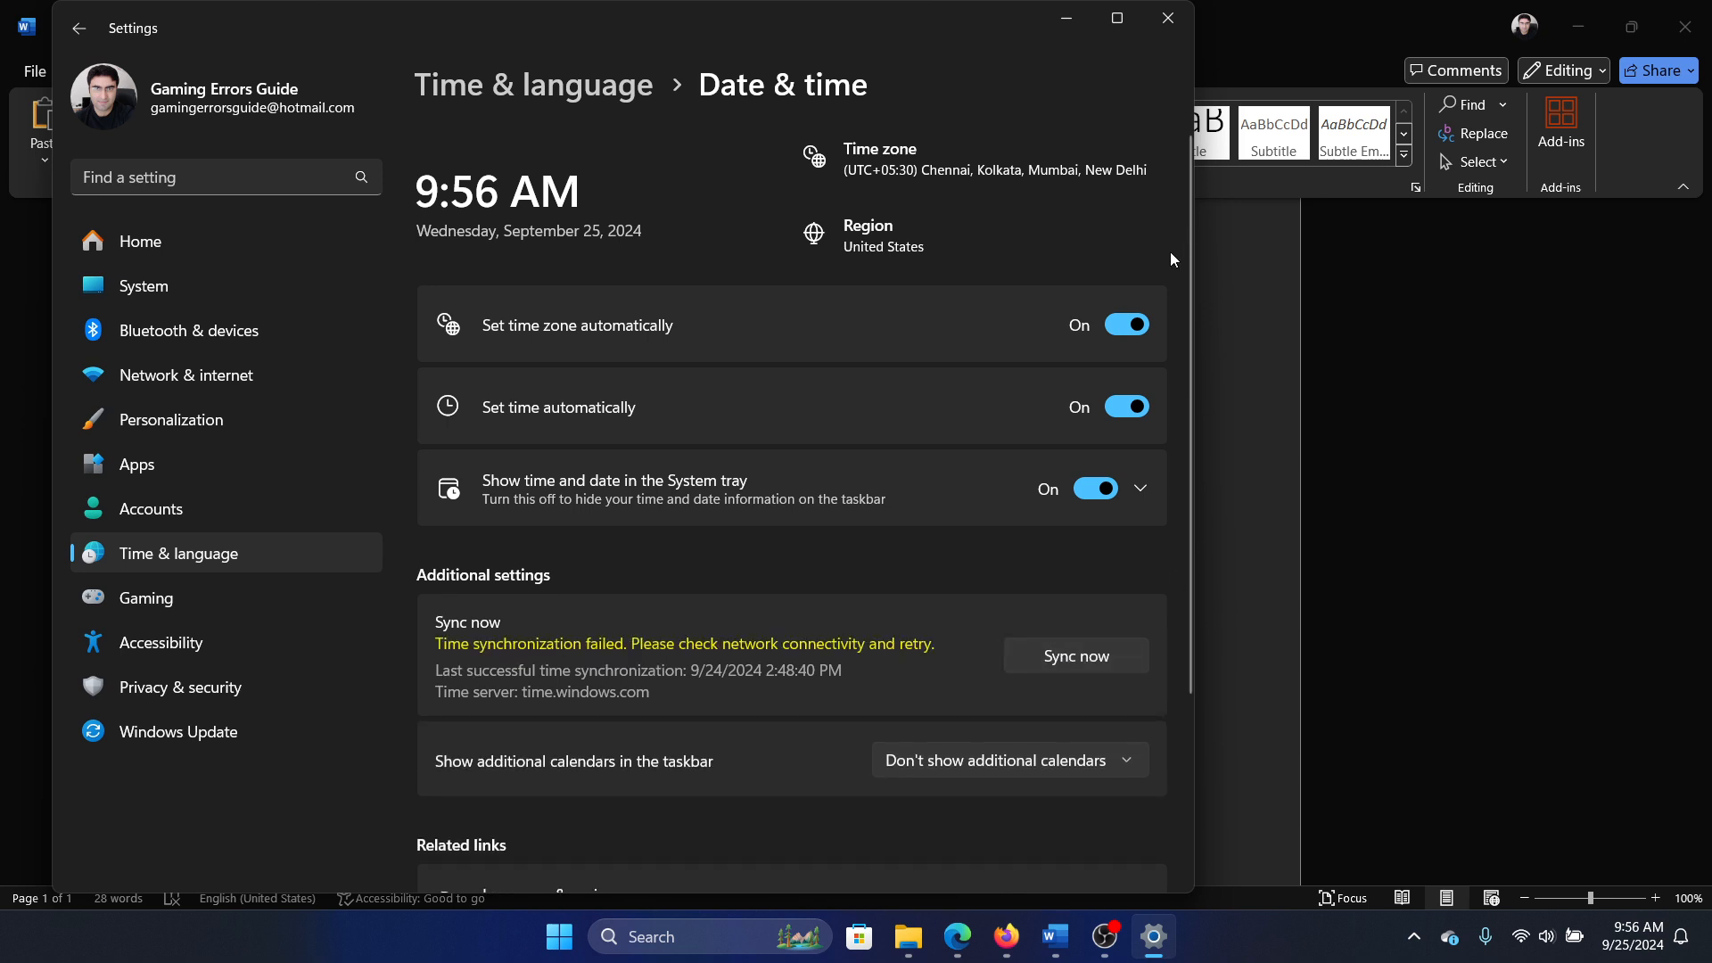
{"action": "left_click", "coordinate": [1073, 654]}
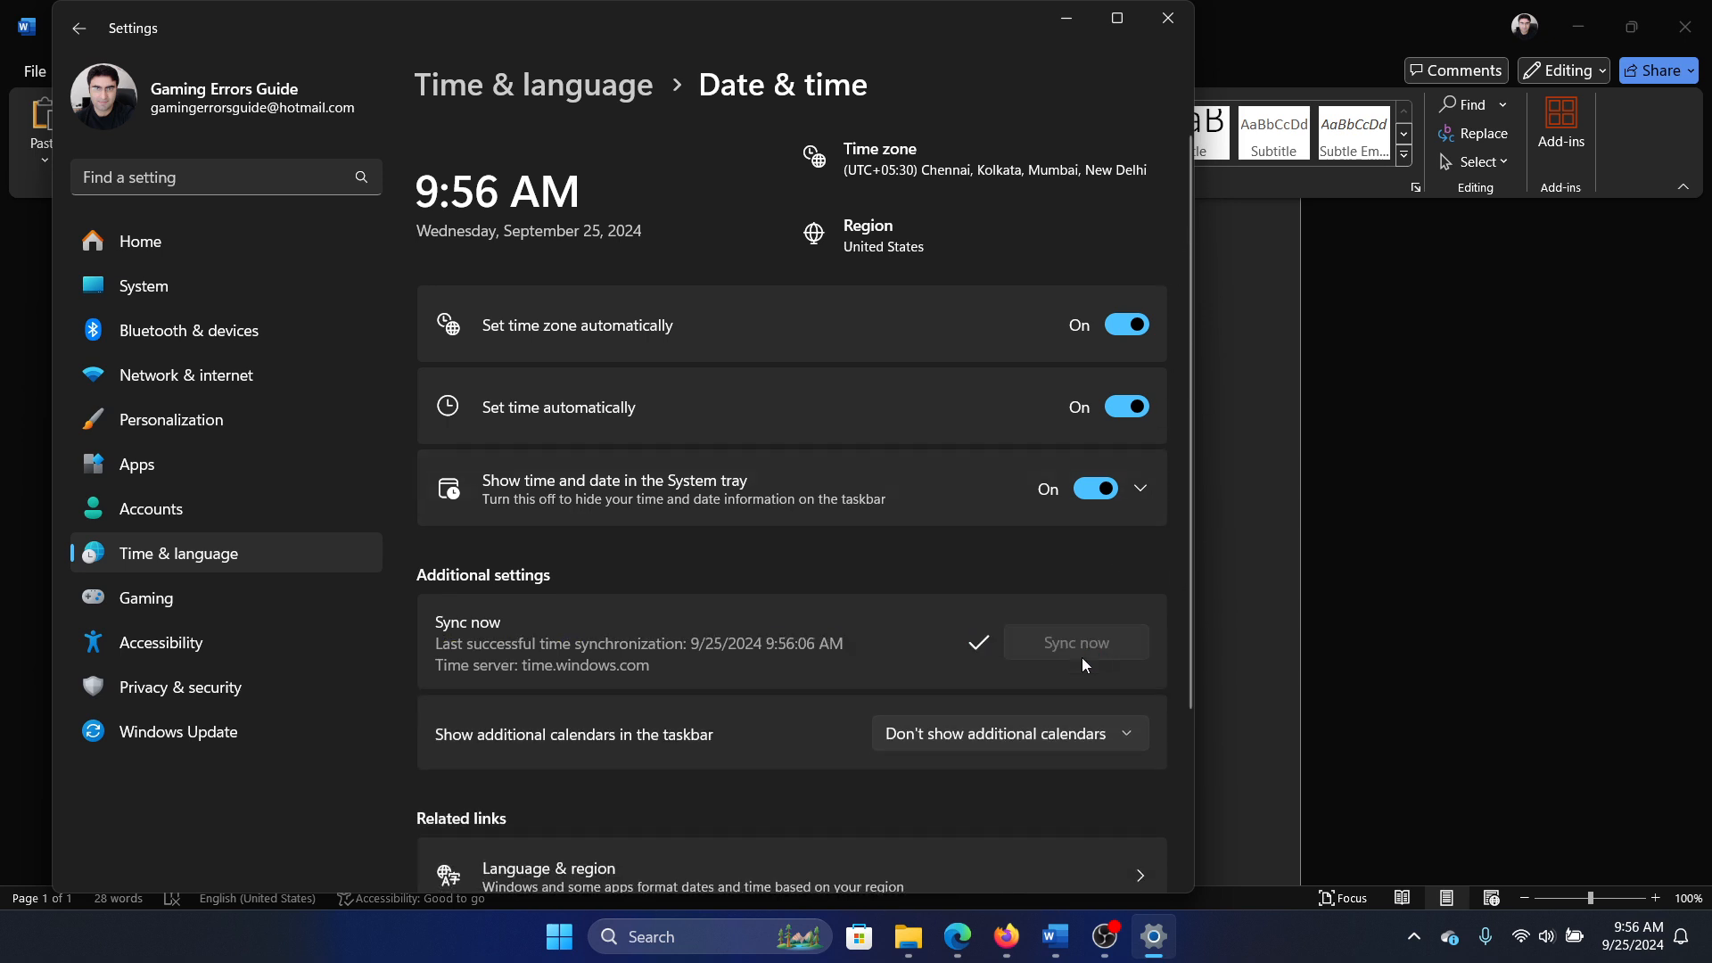
{"action": "mouse_move", "coordinate": [1171, 52]}
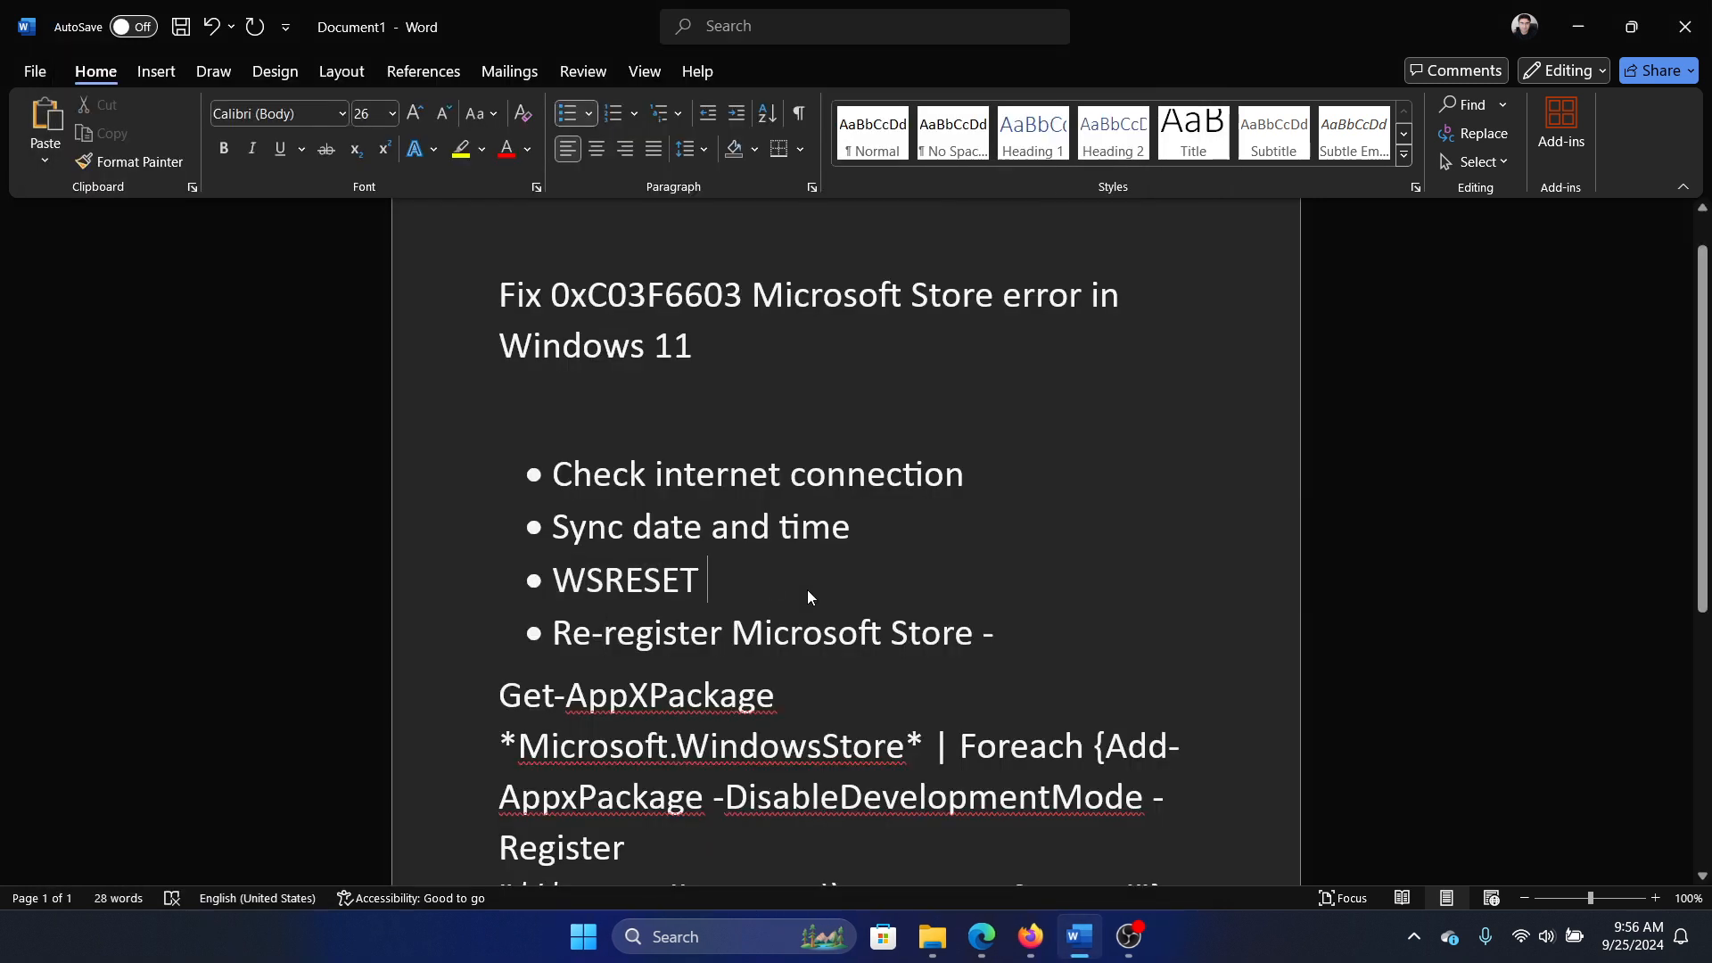
{"action": "mouse_move", "coordinate": [824, 588]}
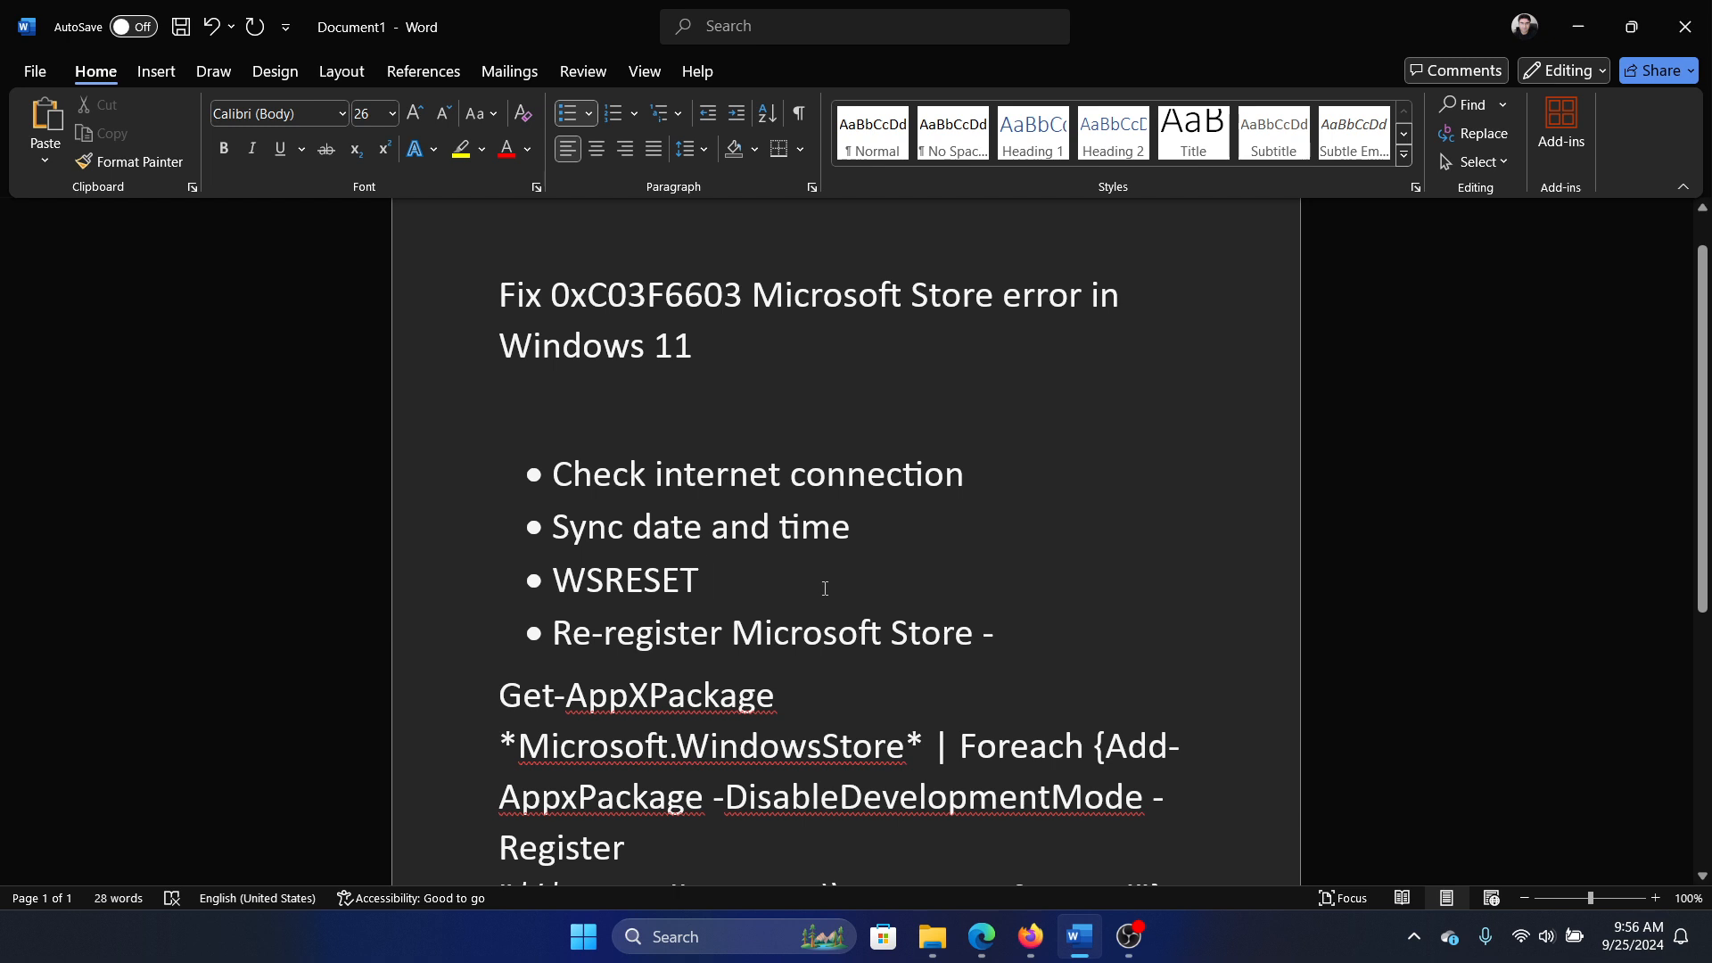
{"action": "mouse_move", "coordinate": [865, 610]}
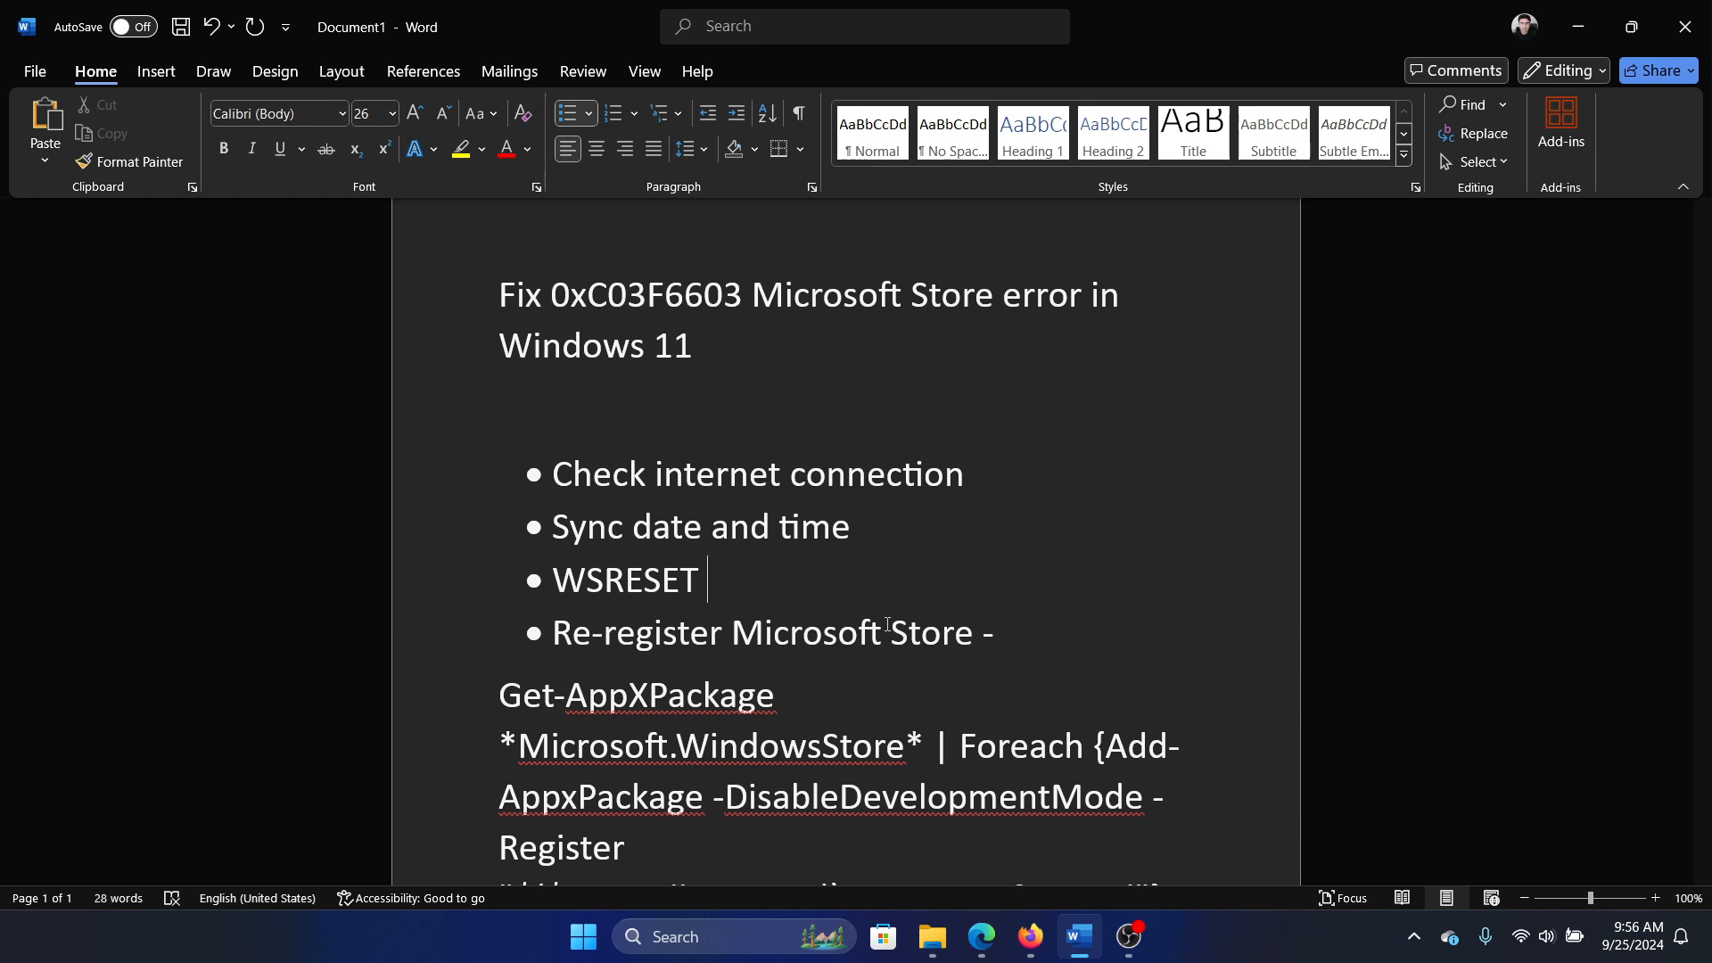
Bring up the Run box for the wsreset step.
{"action": "key", "text": "Win+r"}
{"action": "type", "text": "wsreset"}
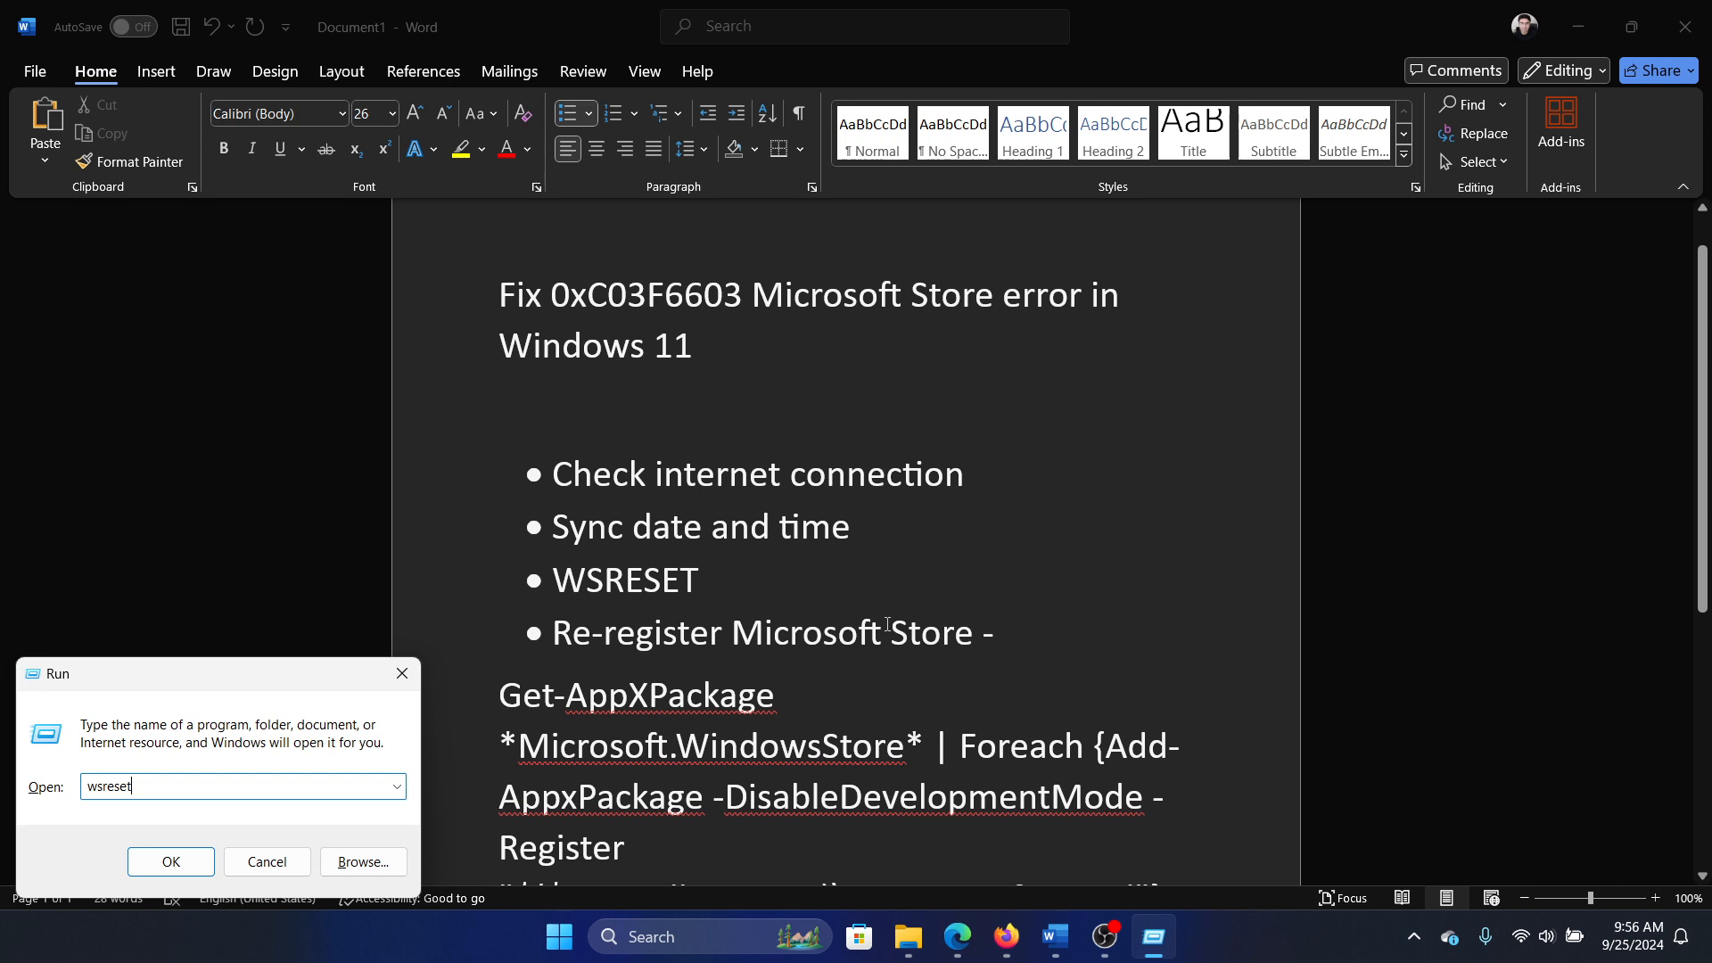
Run wsreset from the Run box to reset the Microsoft Store cache.
{"action": "left_click", "coordinate": [171, 862]}
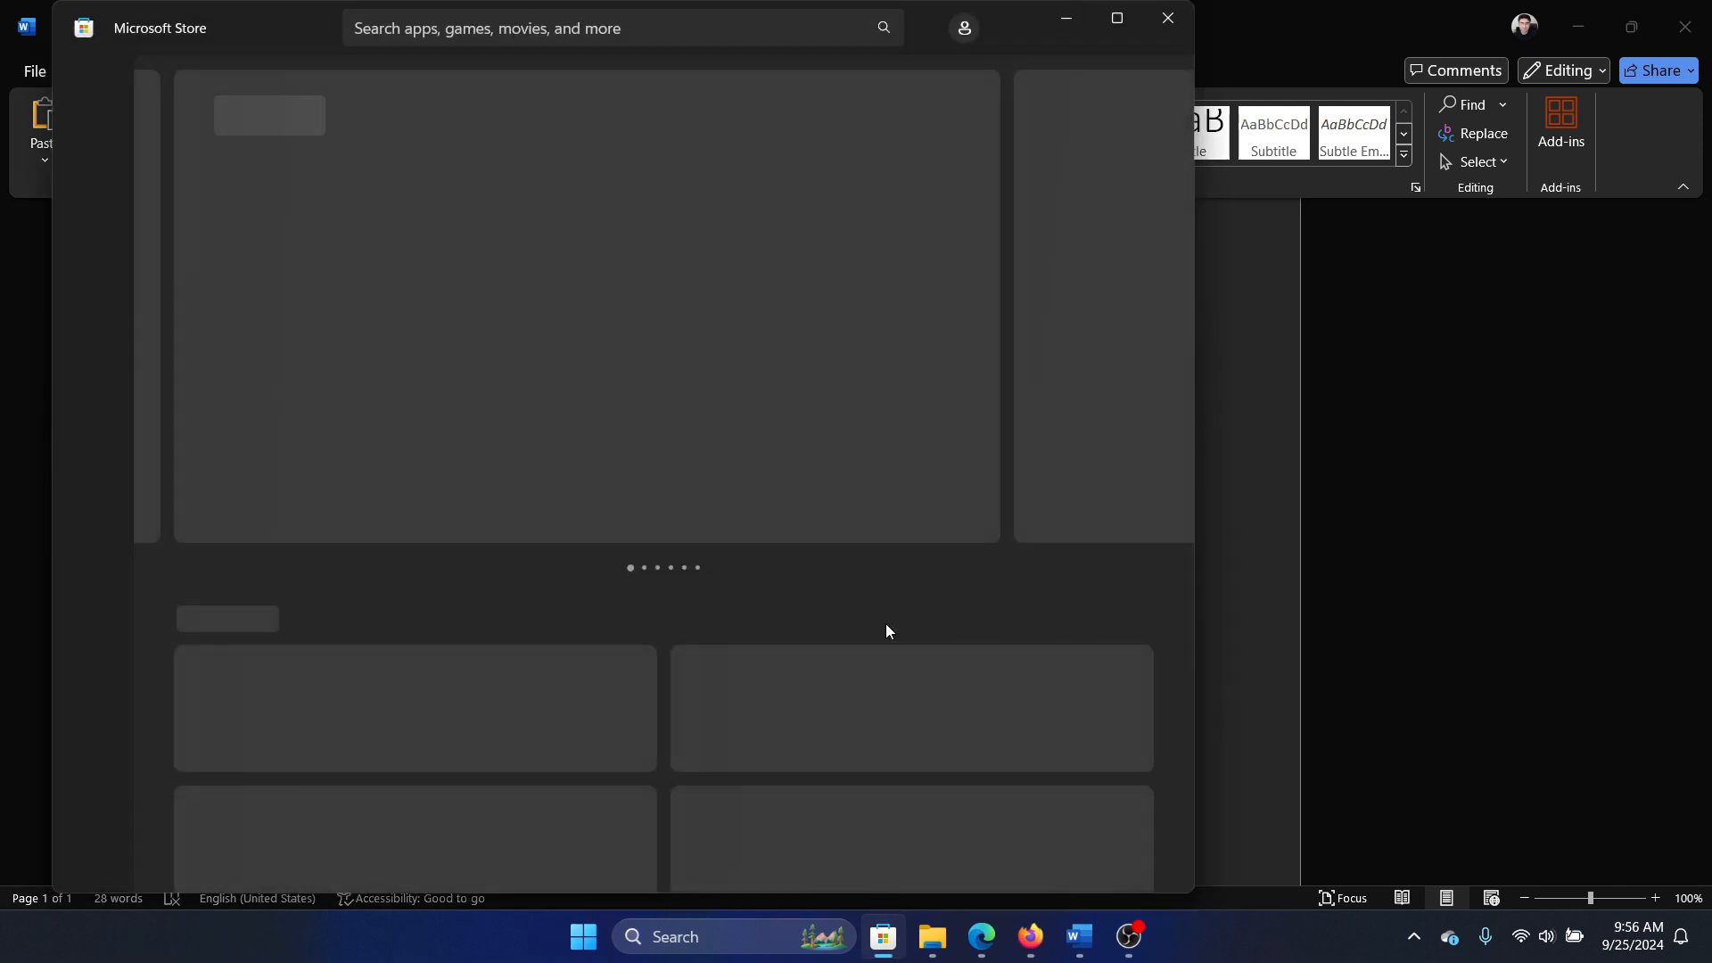
{"action": "mouse_move", "coordinate": [364, 222]}
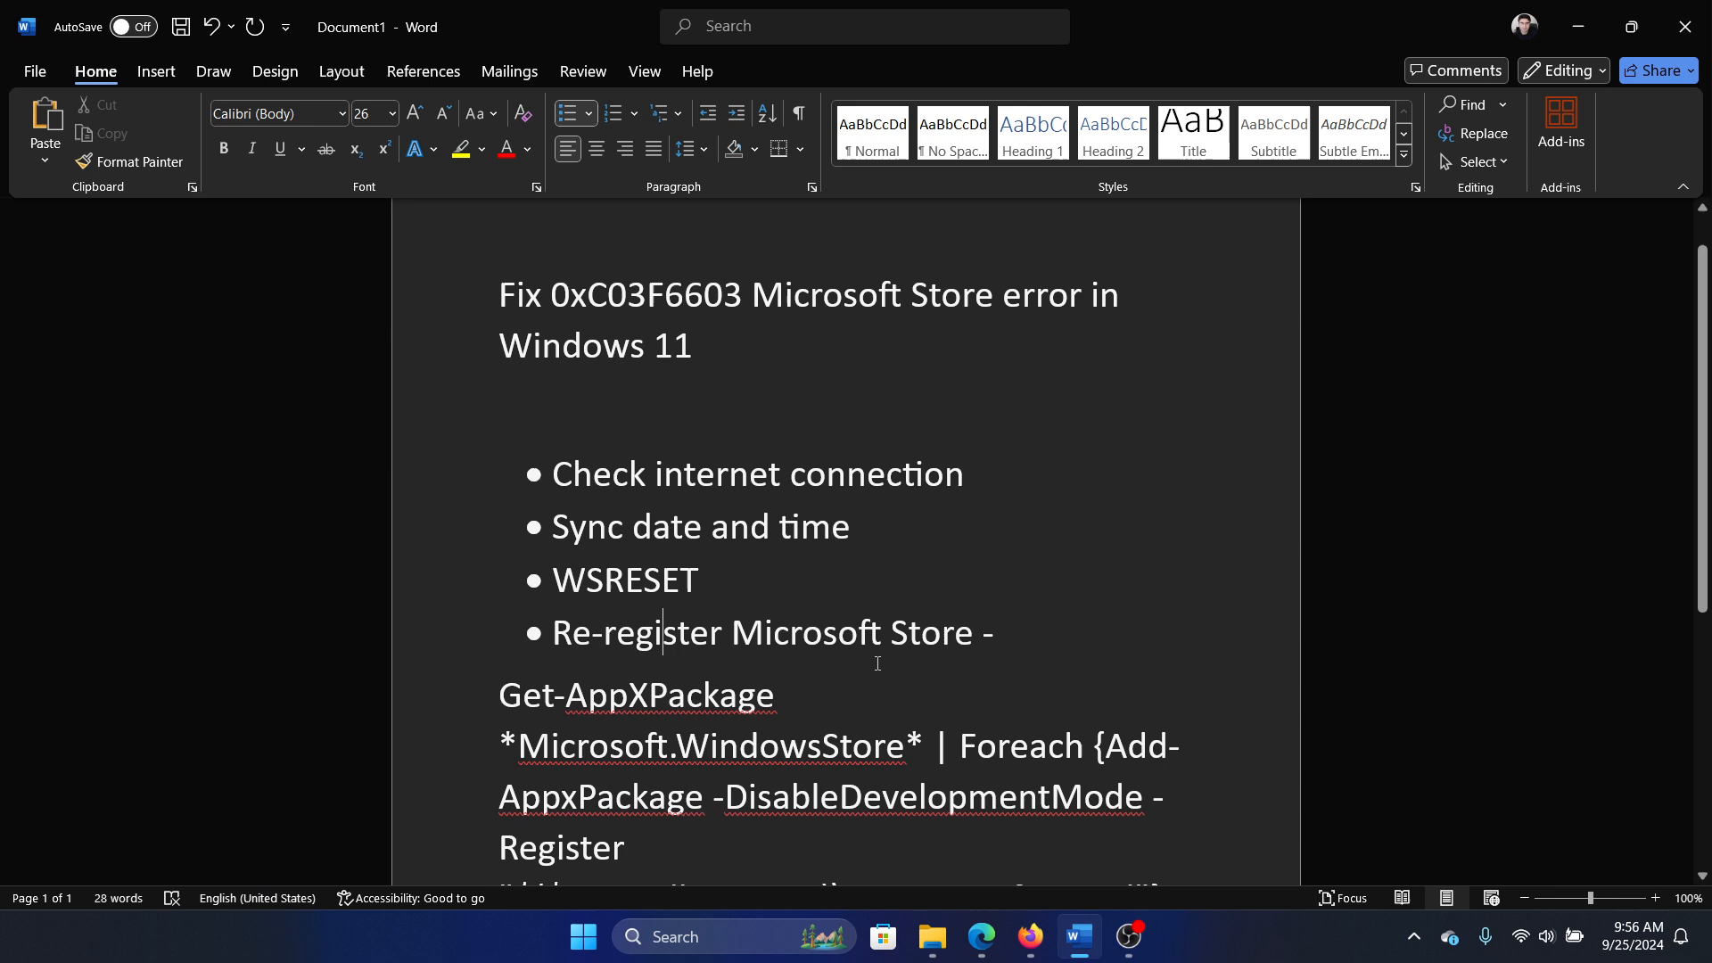
Copy the Get-AppXPackage re-register command and search Start for 'power'.
{"action": "scroll", "scroll_direction": "down", "scroll_amount": 3}
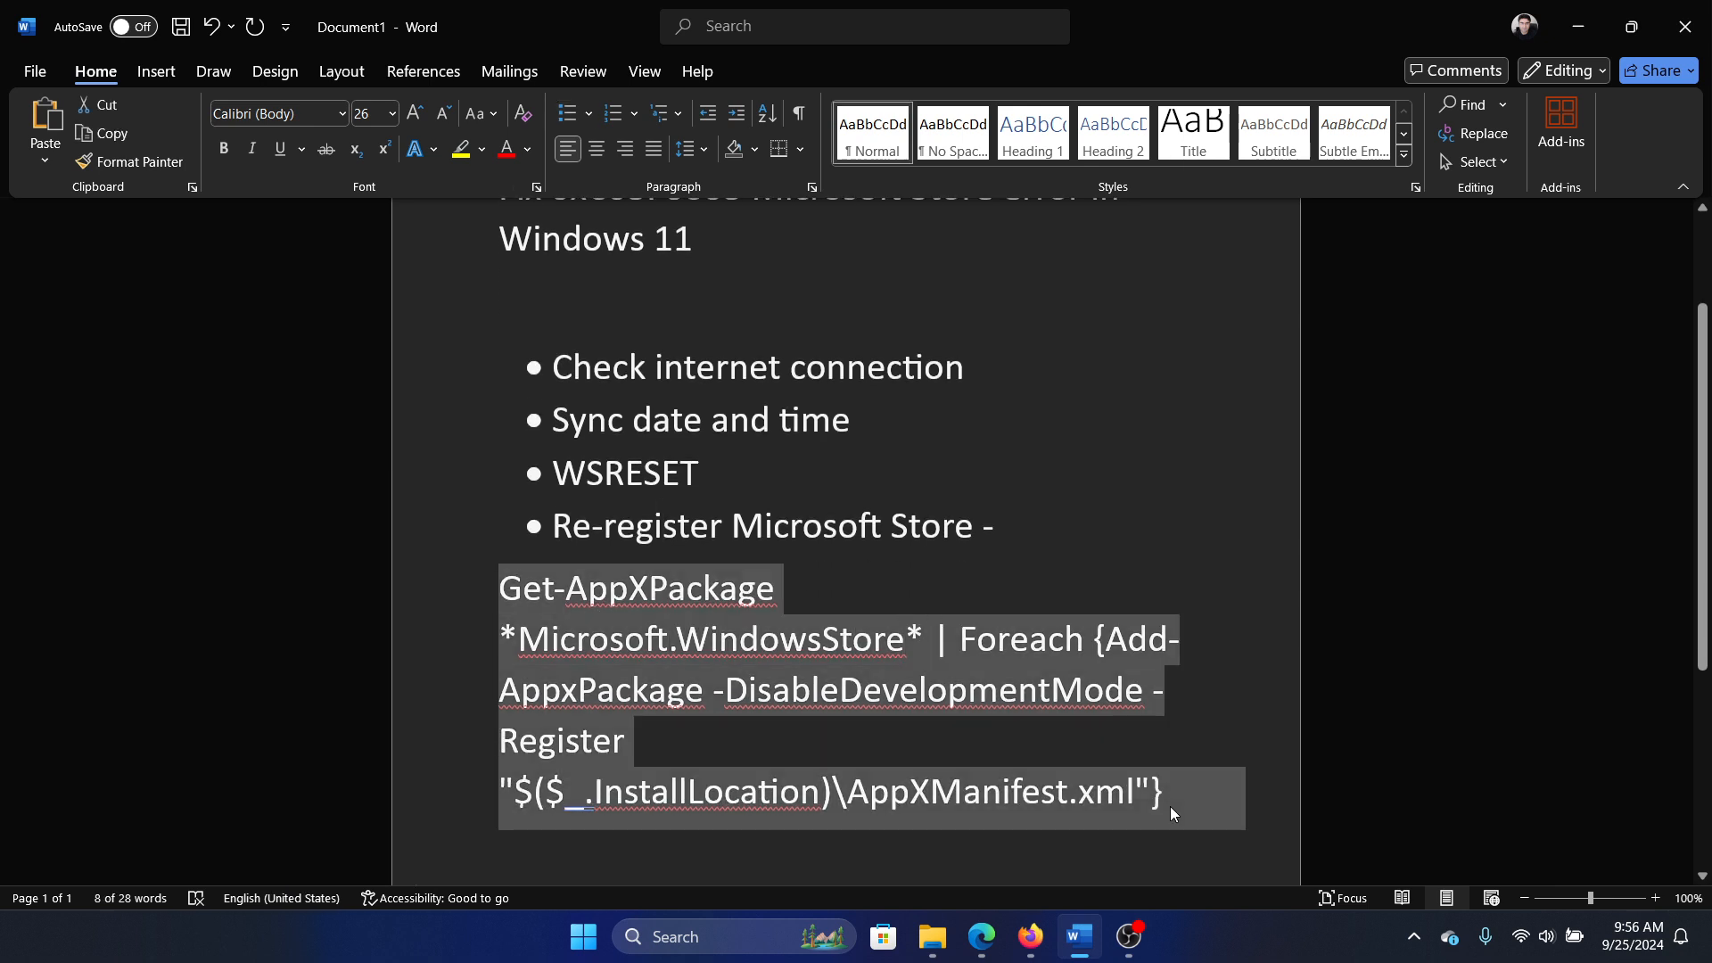
{"action": "type", "text": "power"}
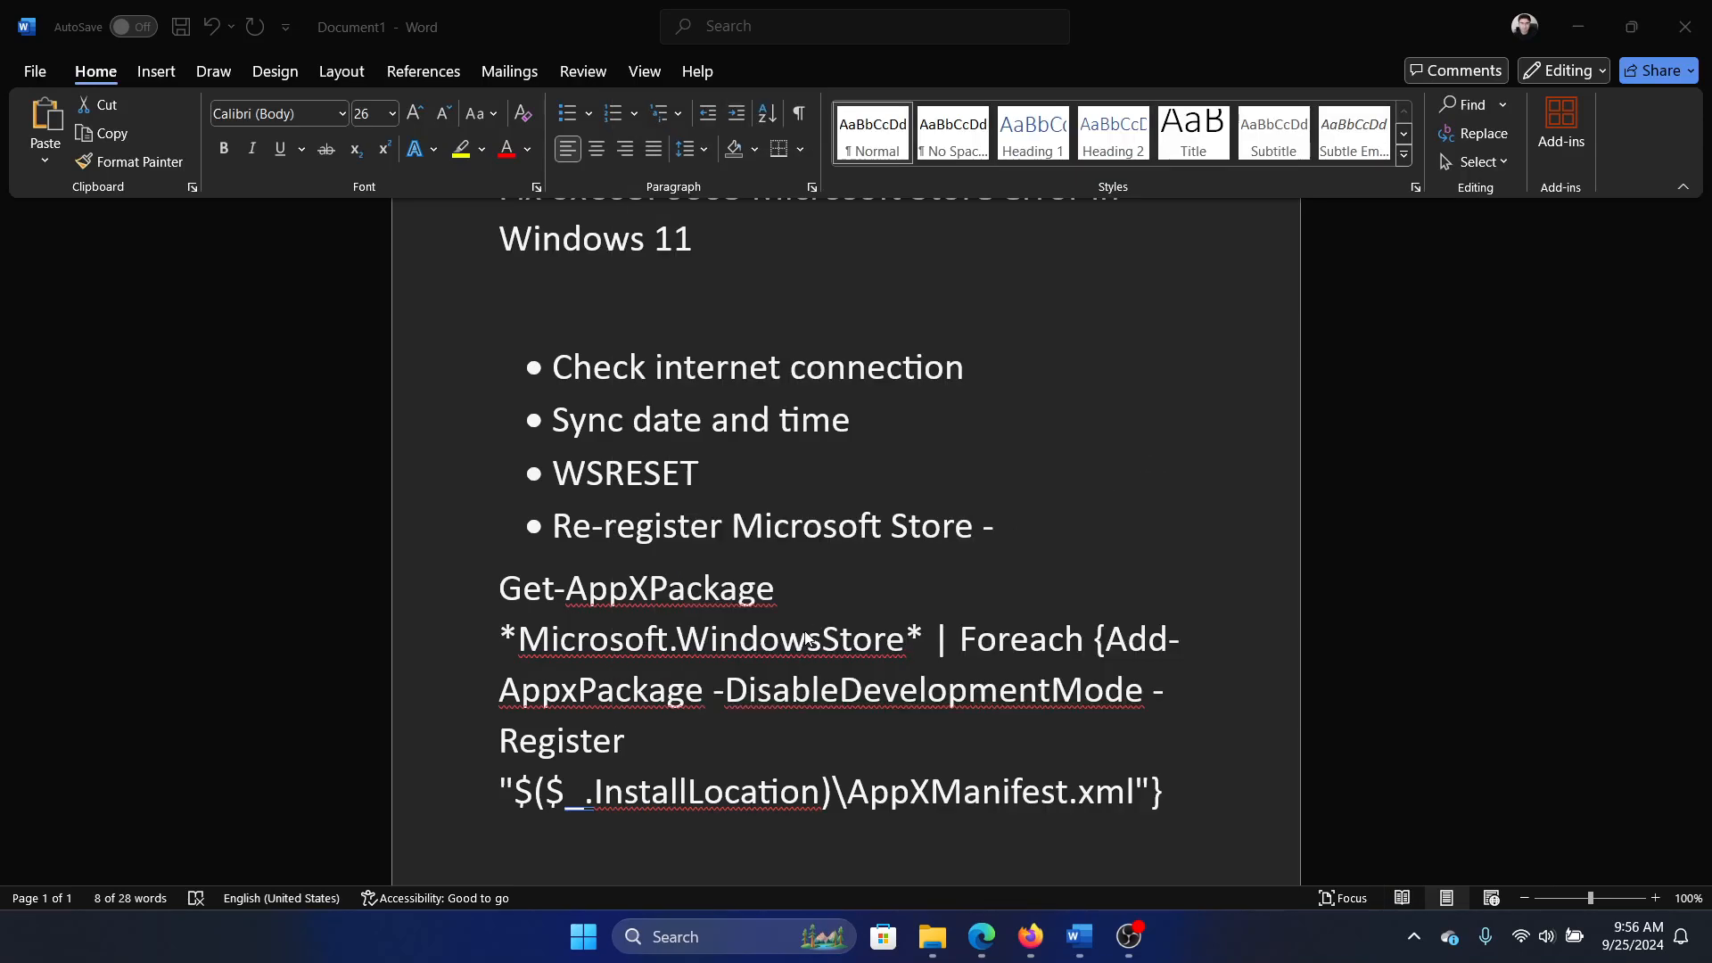
Run the pasted Get-AppXPackage re-register command in an administrator PowerShell window.
{"action": "left_click", "coordinate": [1150, 936]}
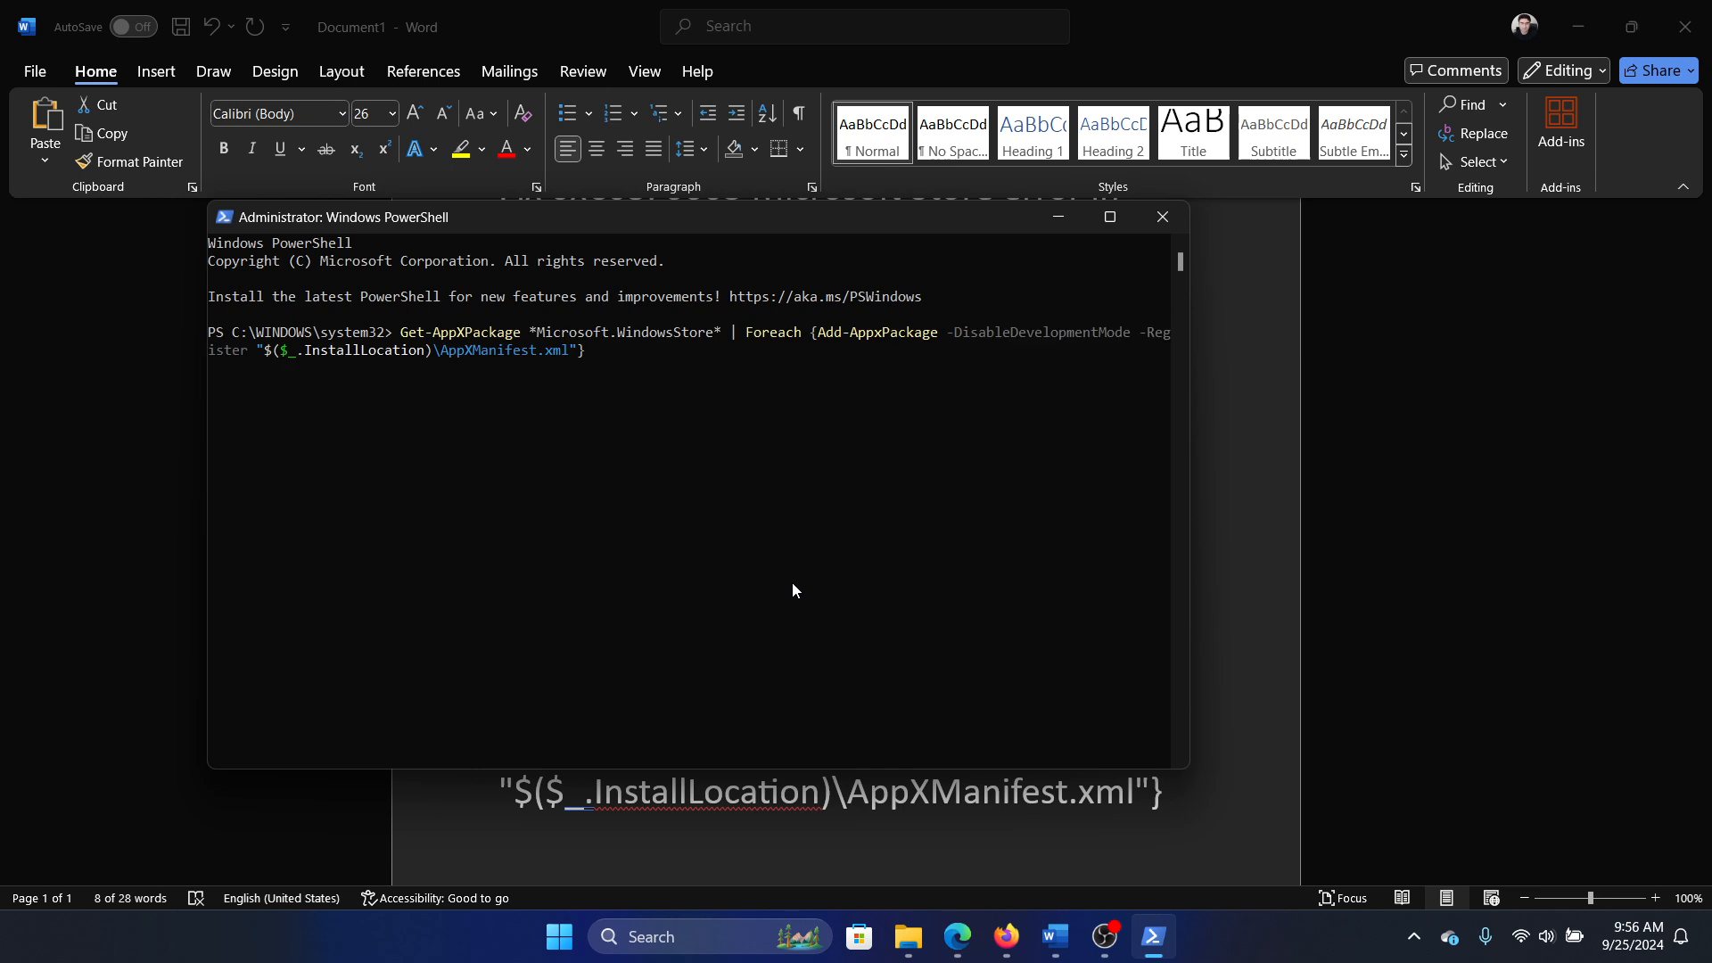
{"action": "key", "text": "Return"}
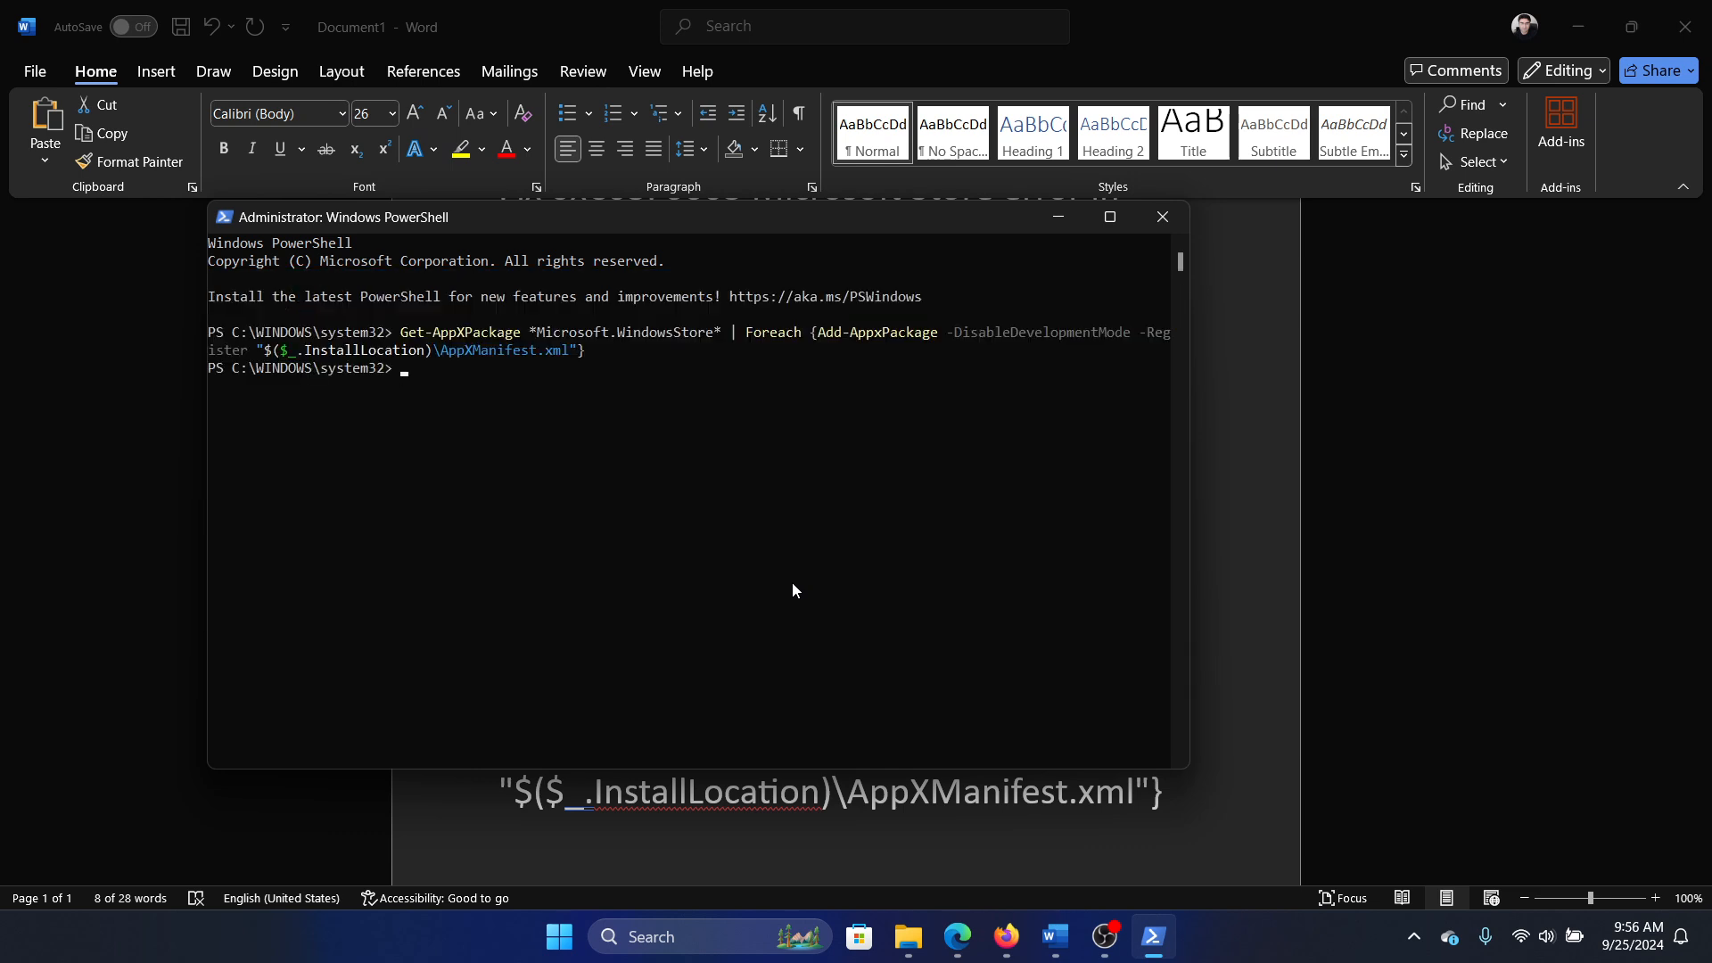
{"action": "mouse_move", "coordinate": [1127, 368]}
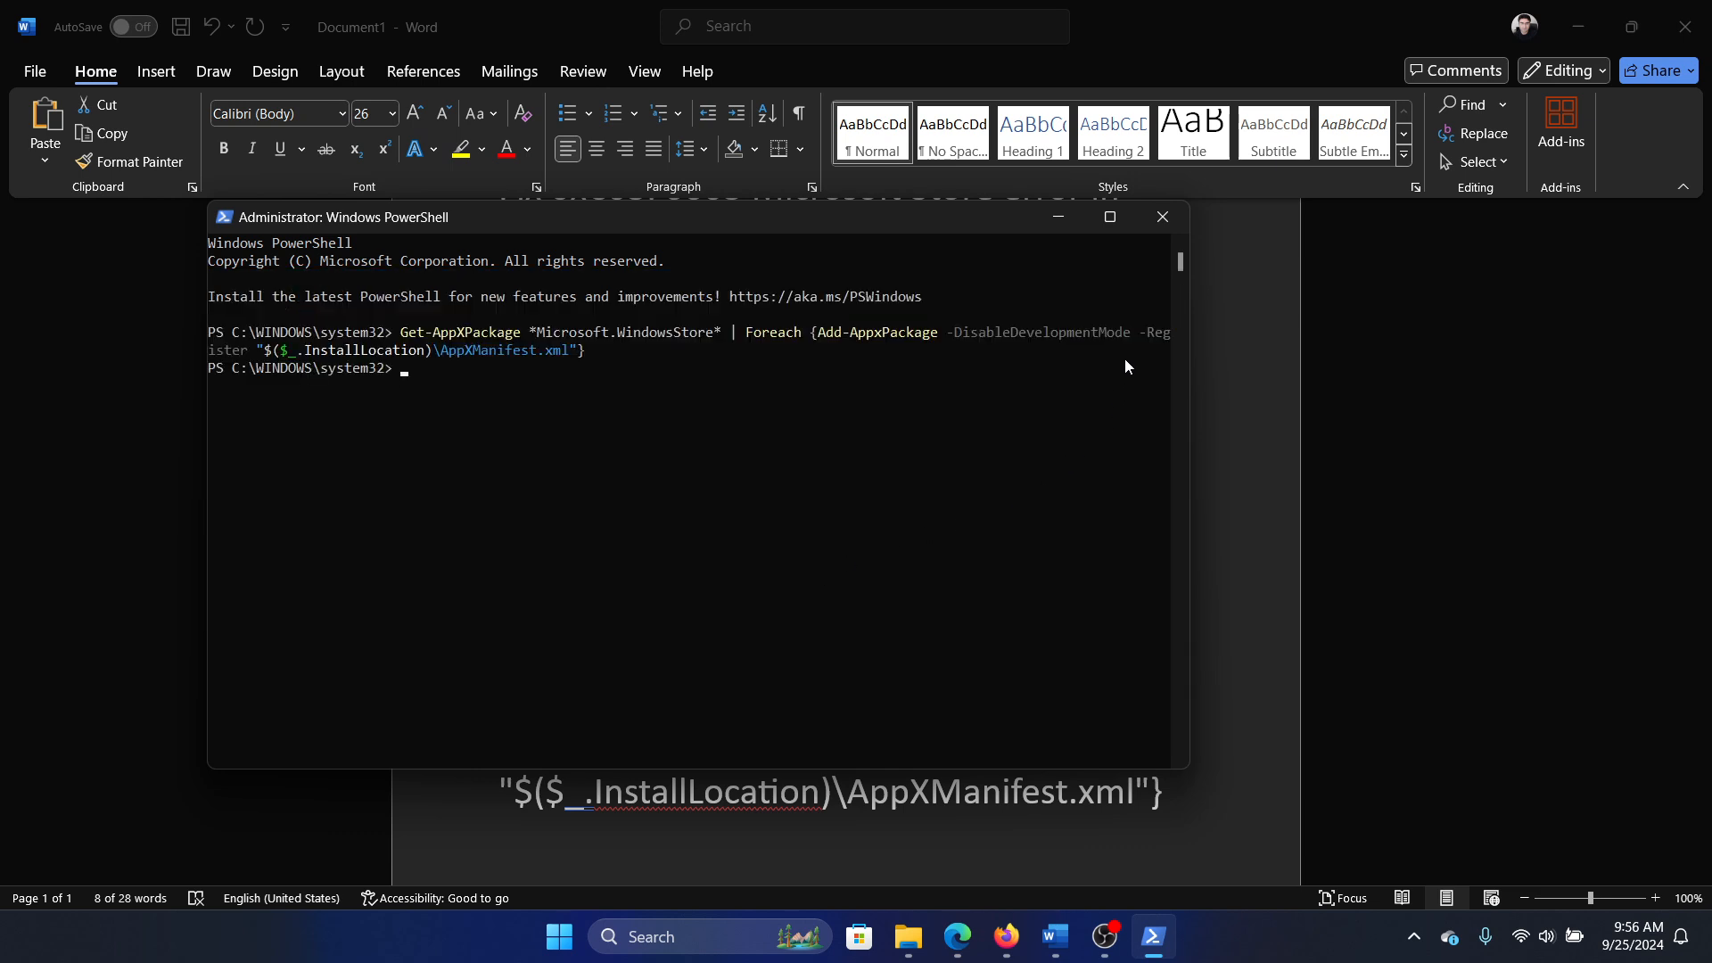
{"action": "mouse_move", "coordinate": [563, 521]}
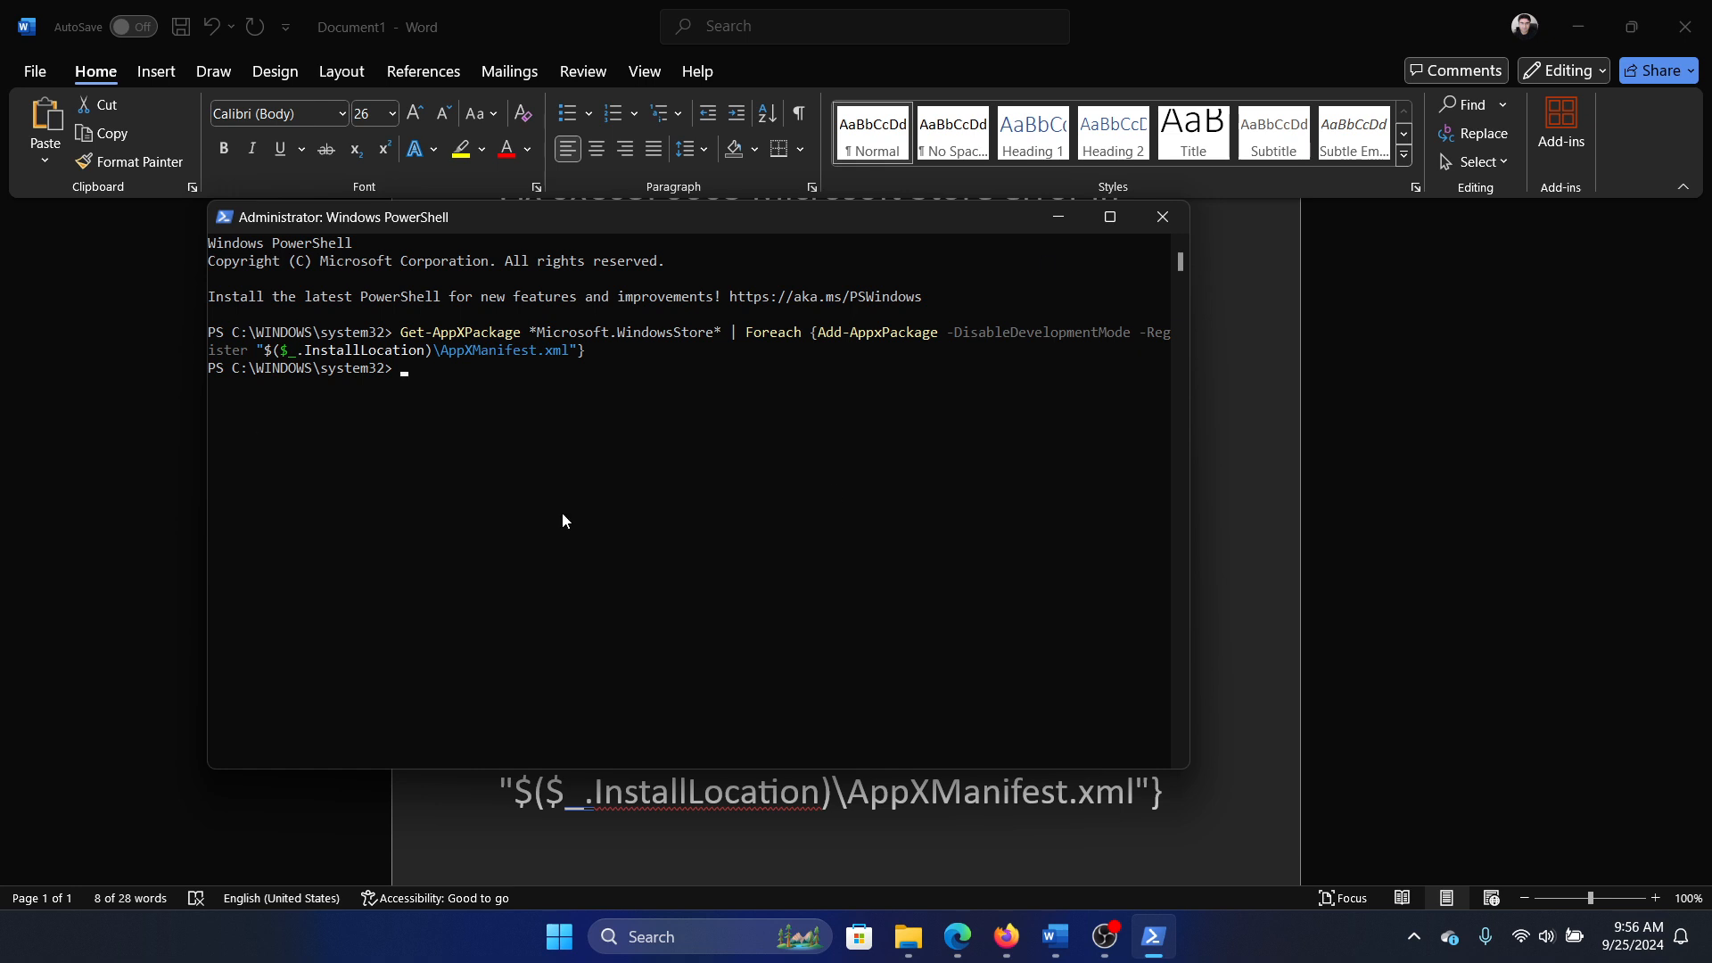